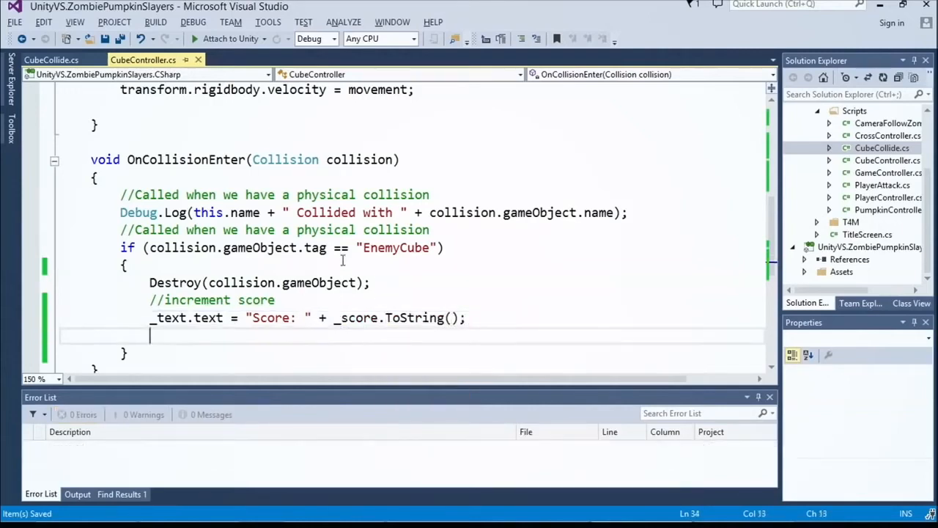
- Review CubeController's OnCollisionEnter code that updates the score text, then return to Unity
key("alt+tab")
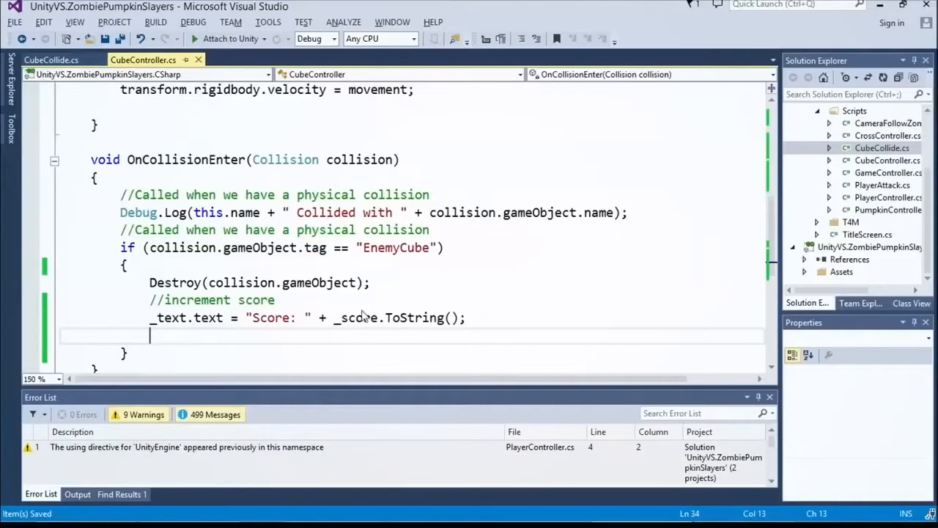
type("_s")
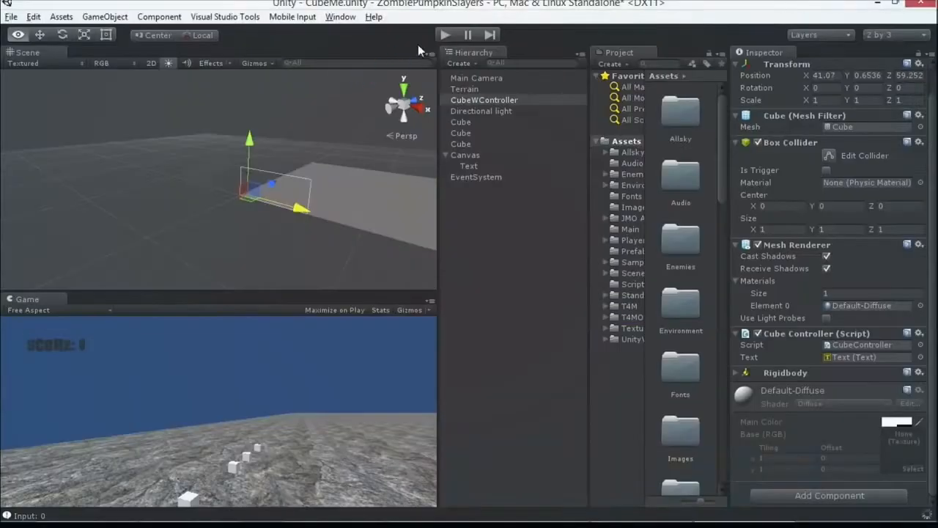
- Play the cube scene, hit the enemy cubes until Score reaches 3, then stop
left_click(444, 34)
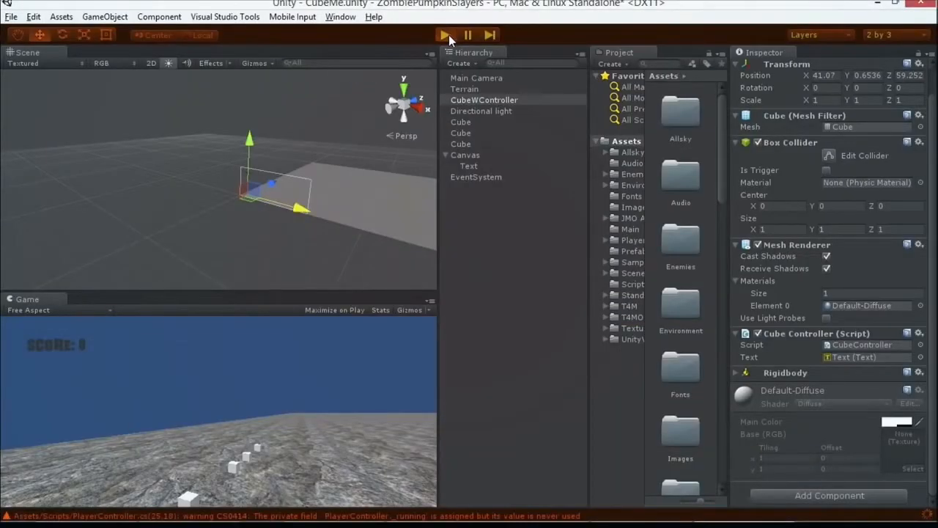
left_click(444, 35)
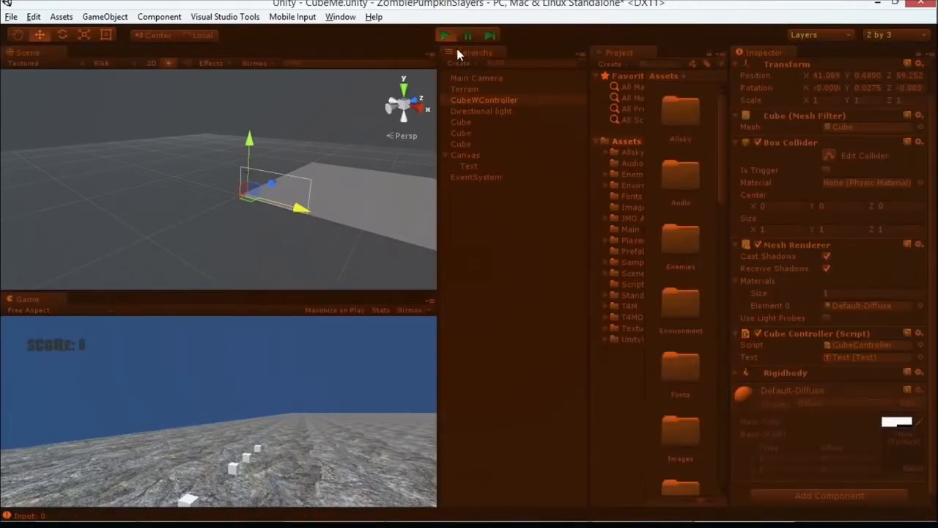
mouse_move(458, 53)
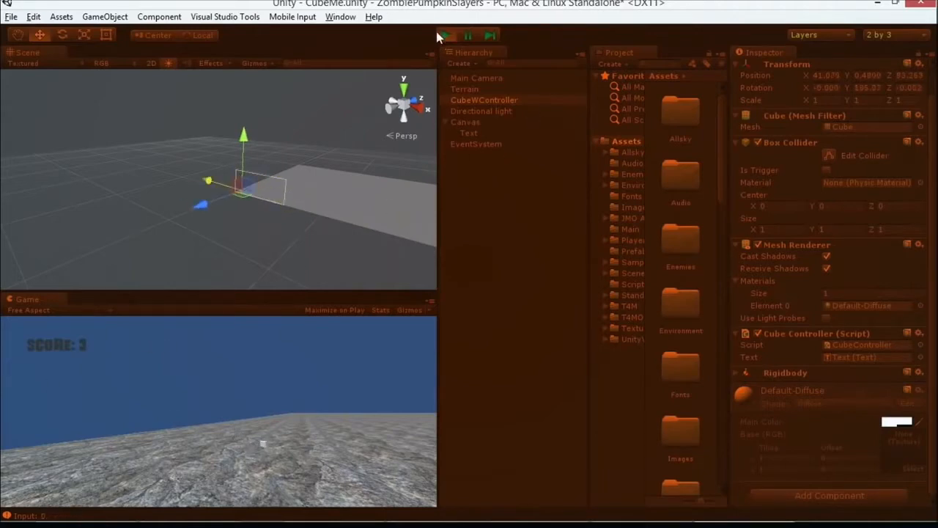
left_click(445, 34)
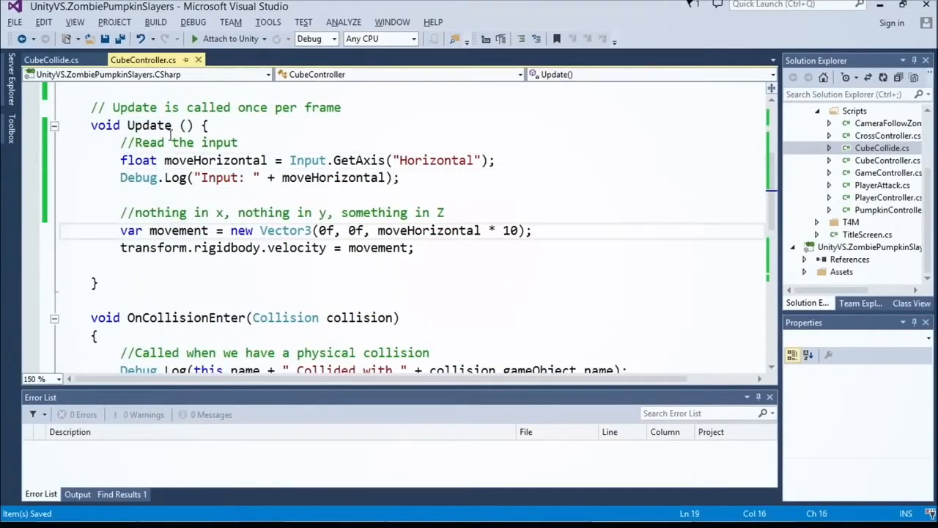
- Rename CubeController's Update method to FixedUpdate and add _score++ on EnemyCube collisions
type("Fixed")
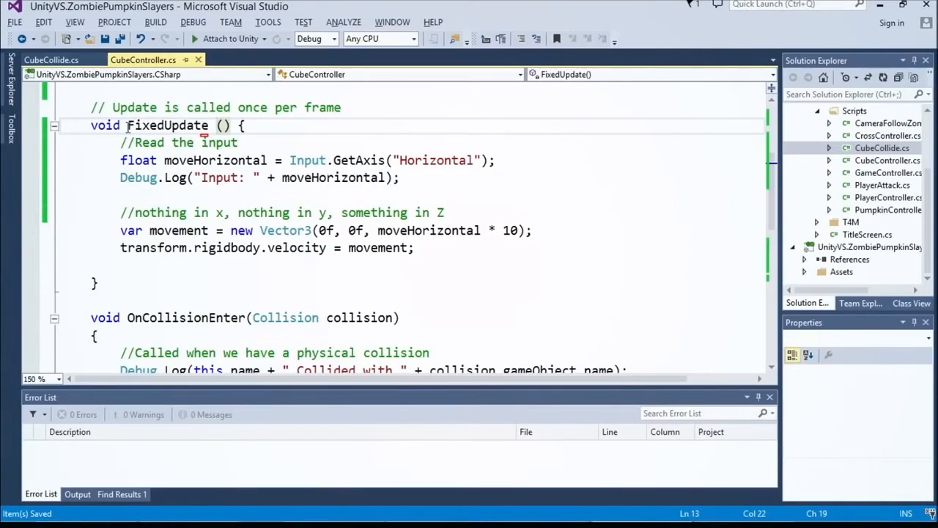
double_click(166, 125)
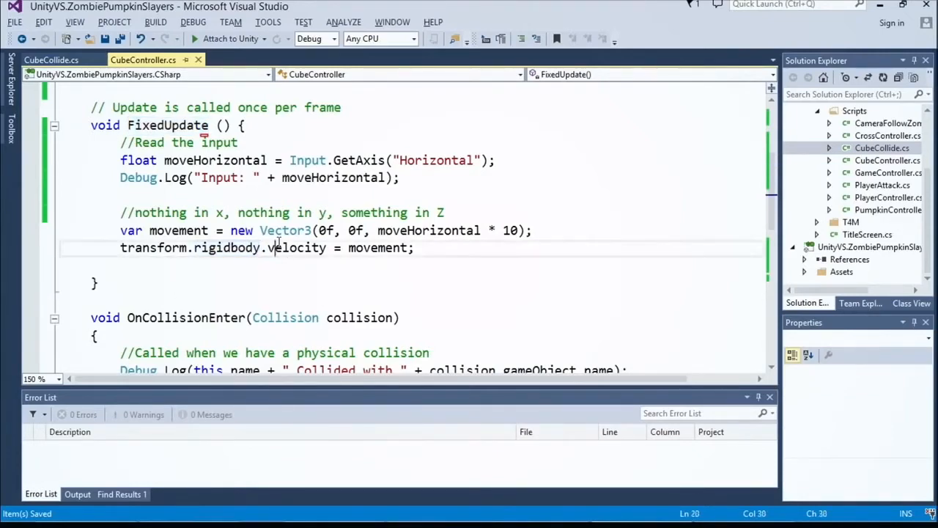
double_click(167, 126)
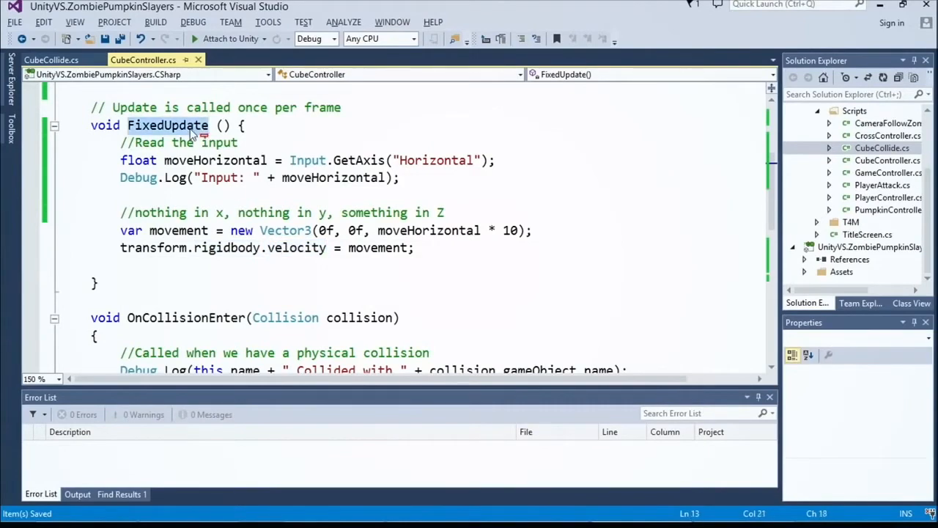
scroll("down", 3)
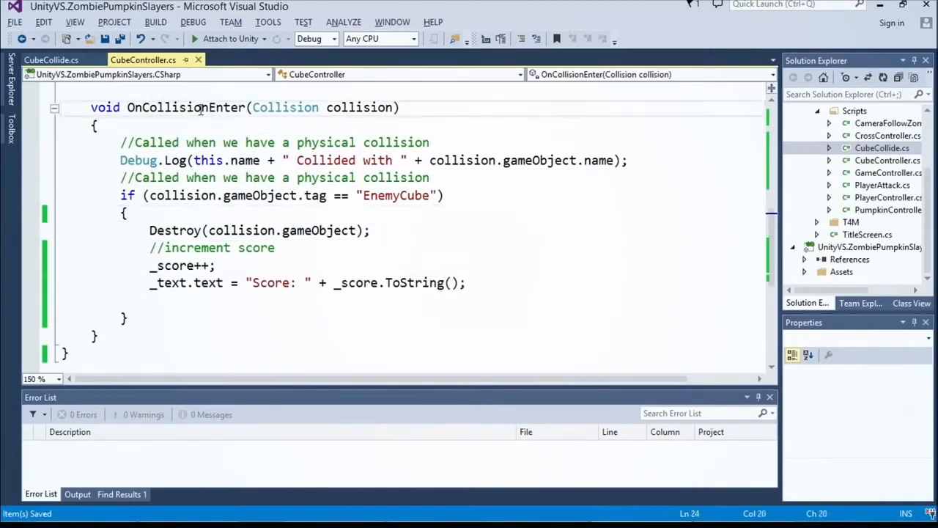
scroll("up", 3)
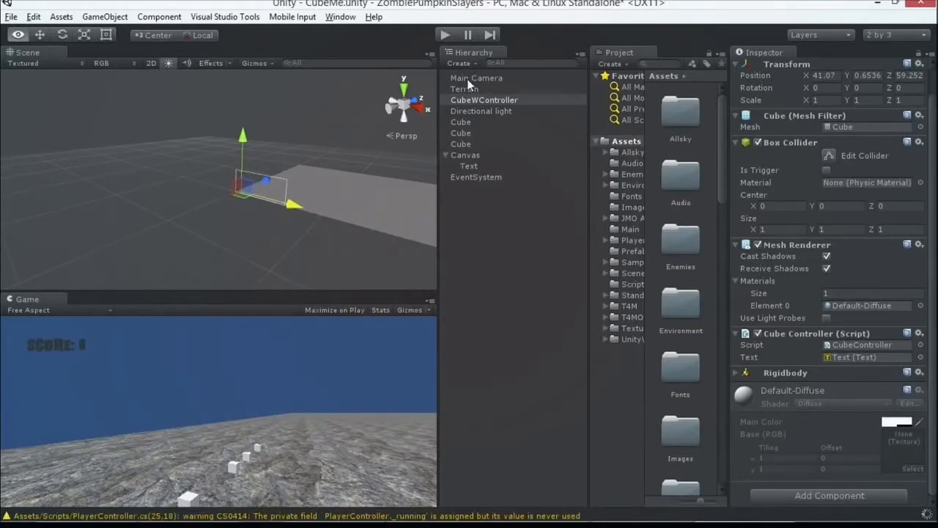
- Browse the recently added fonts on dafont.com in Internet Explorer, then return to Unity
left_click(476, 78)
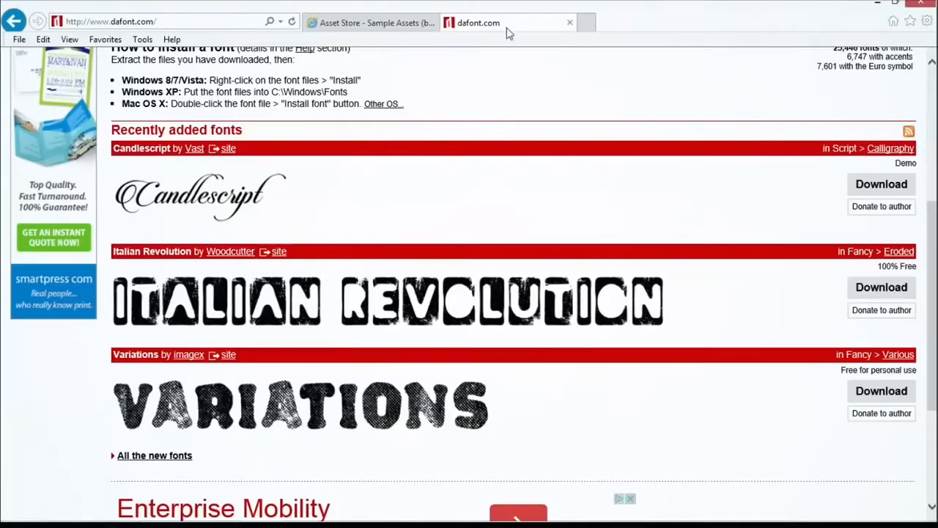
left_click(370, 22)
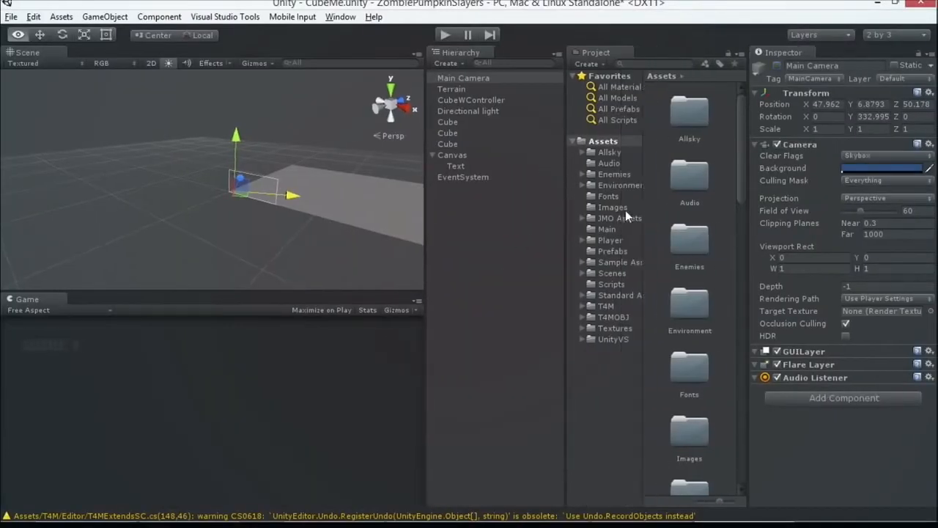
- Place the First Person Character prefab from Sample Assets in the CubeMe scene and play-test it
left_click(629, 294)
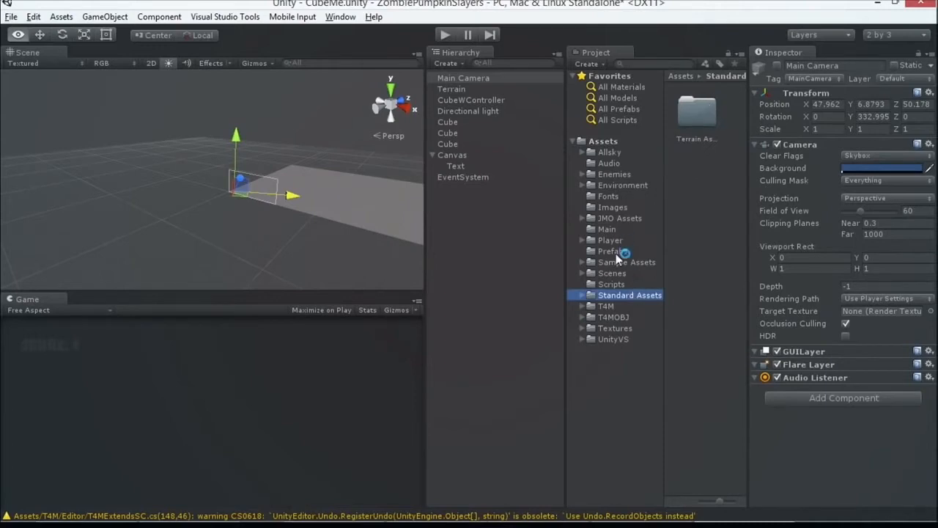
left_click(626, 262)
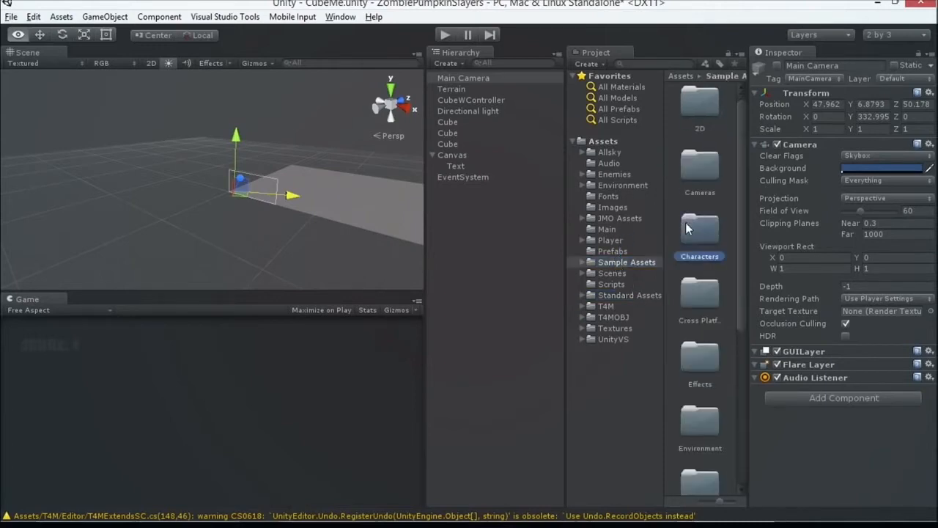
double_click(699, 230)
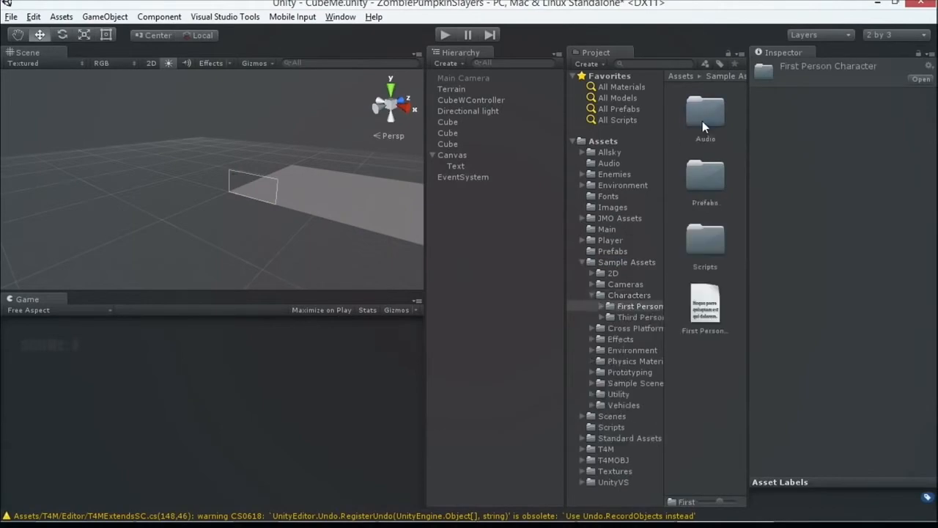
double_click(705, 117)
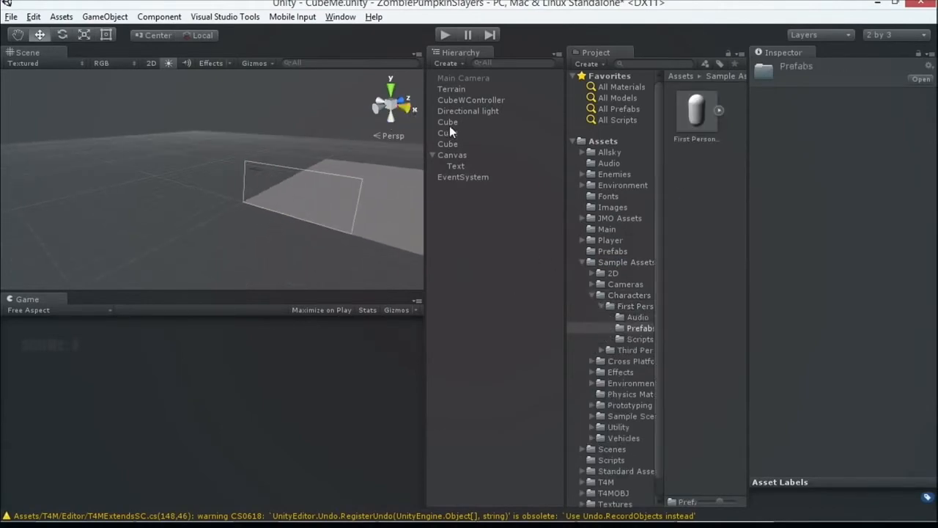
left_click(448, 122)
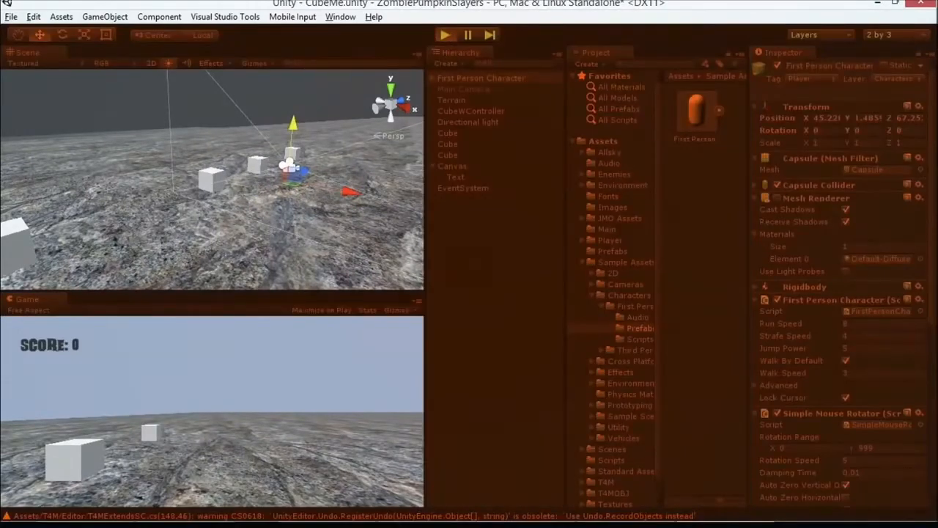
left_click(445, 34)
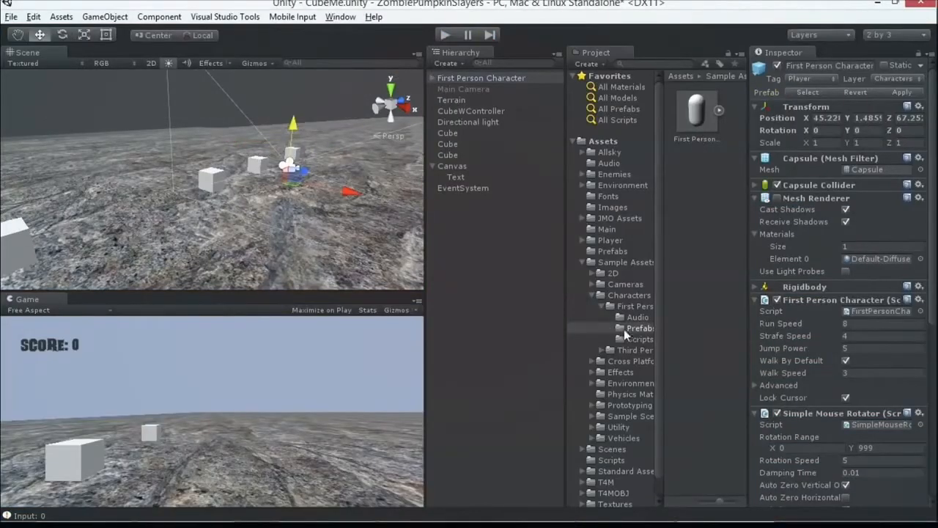
- Swap in the Third Person Character prefab, enable Main Camera, and play-test the CubeMe scene
left_click(481, 77)
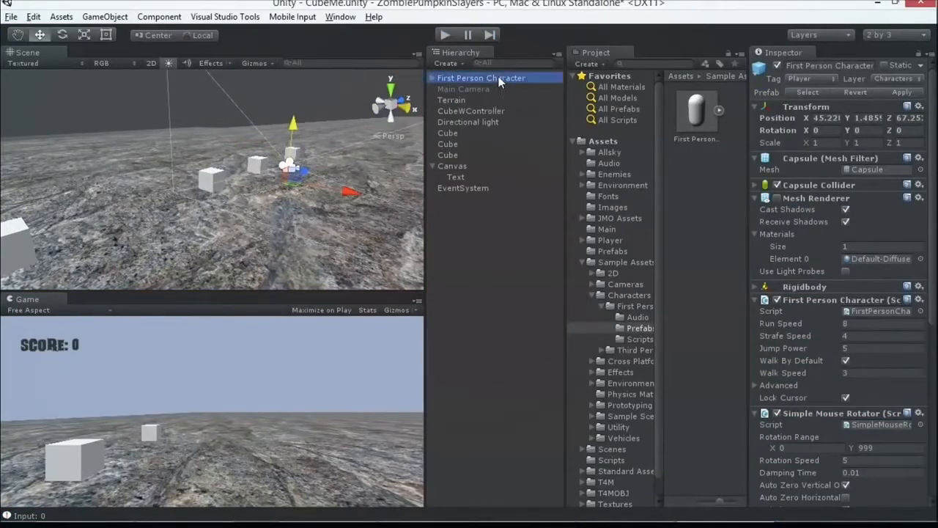
left_click(634, 350)
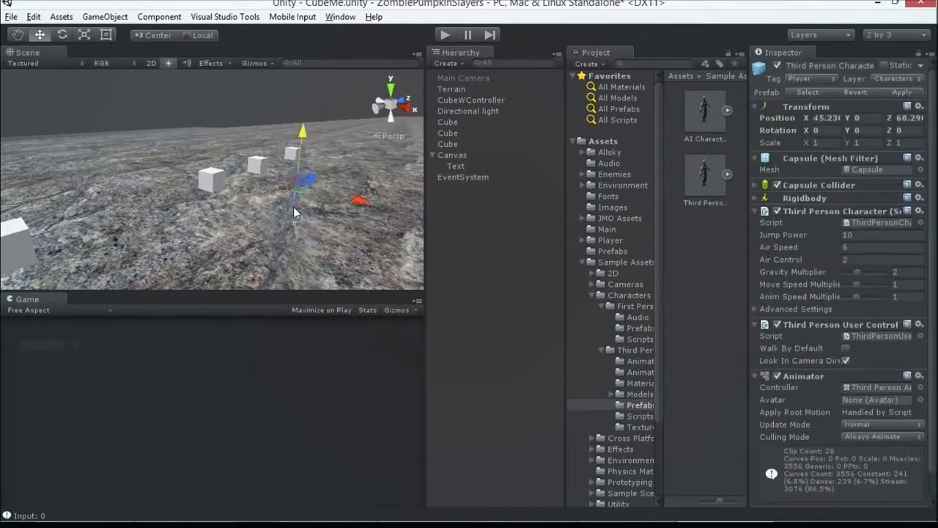
left_click(484, 78)
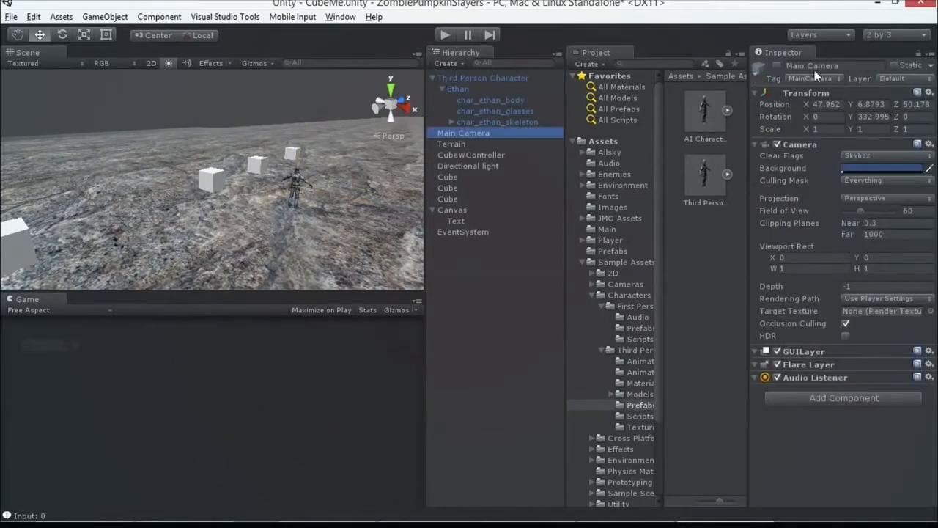
left_click(445, 34)
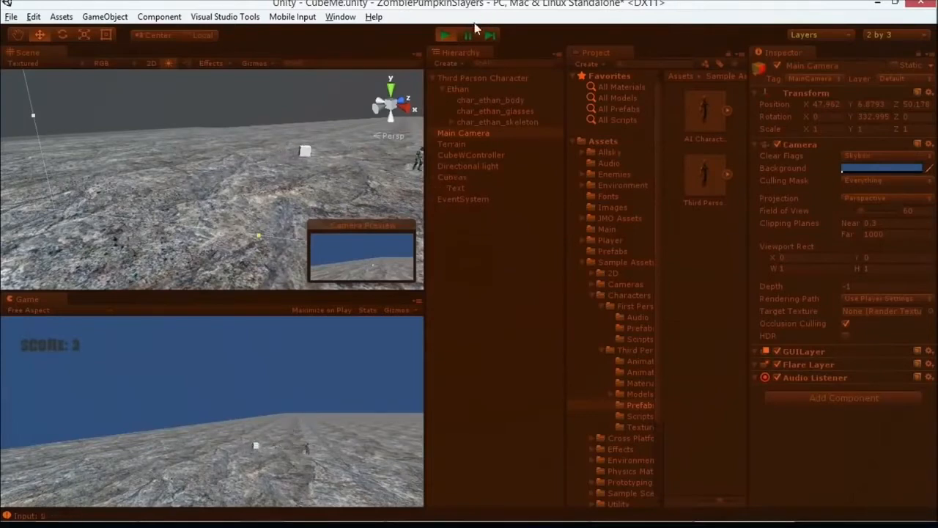
left_click(445, 34)
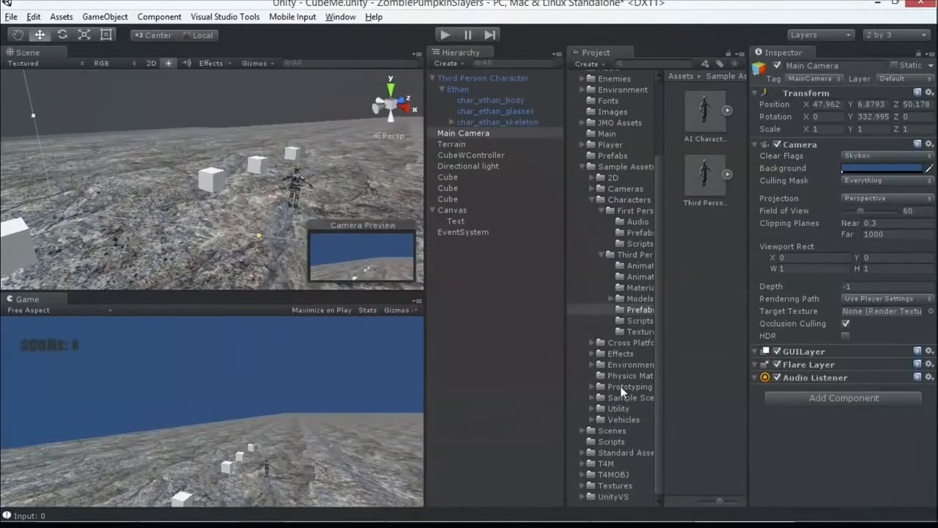
left_click(612, 430)
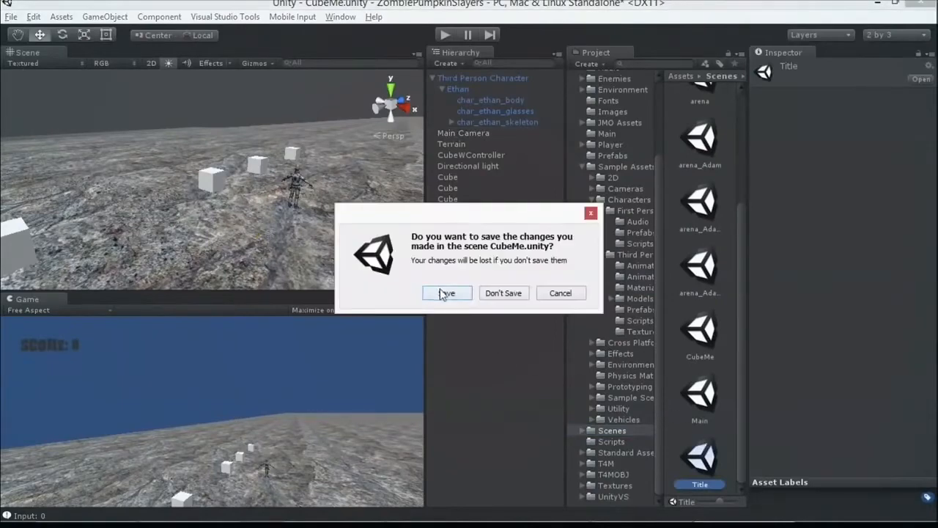
left_click(446, 292)
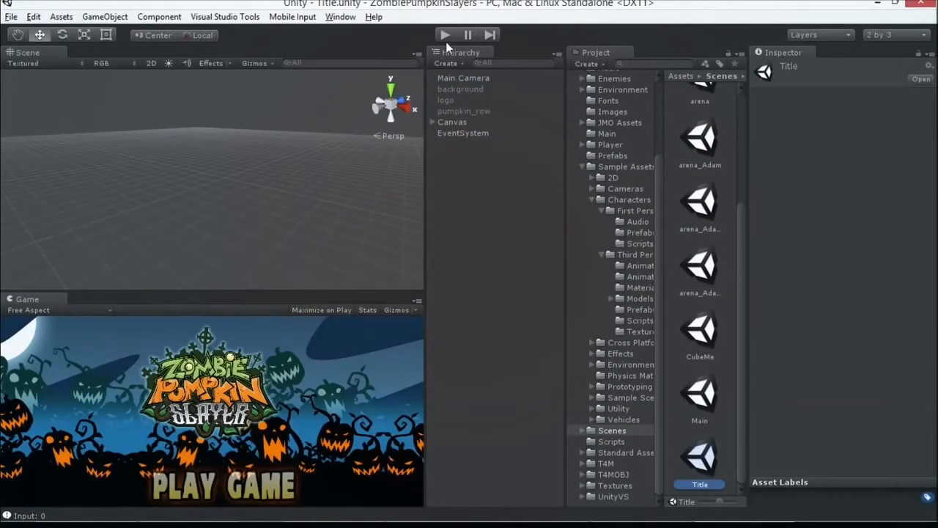
left_click(445, 34)
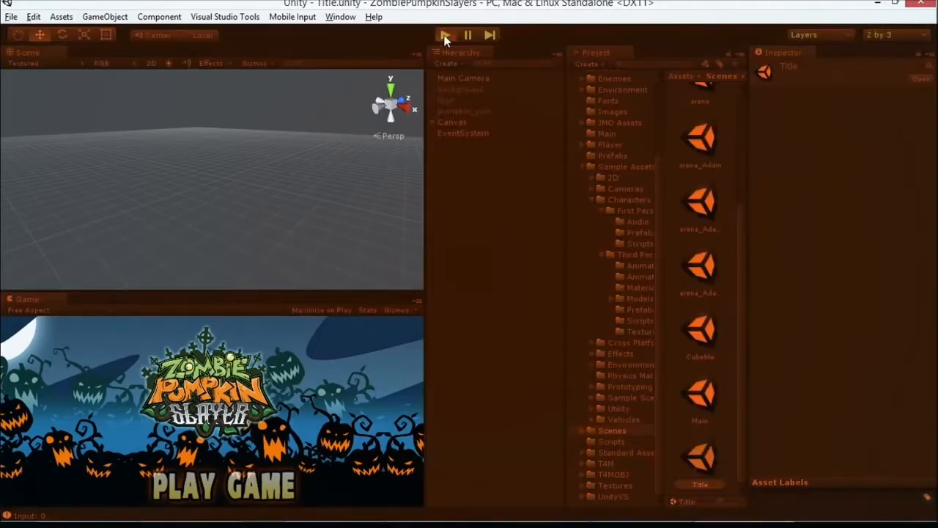
left_click(445, 35)
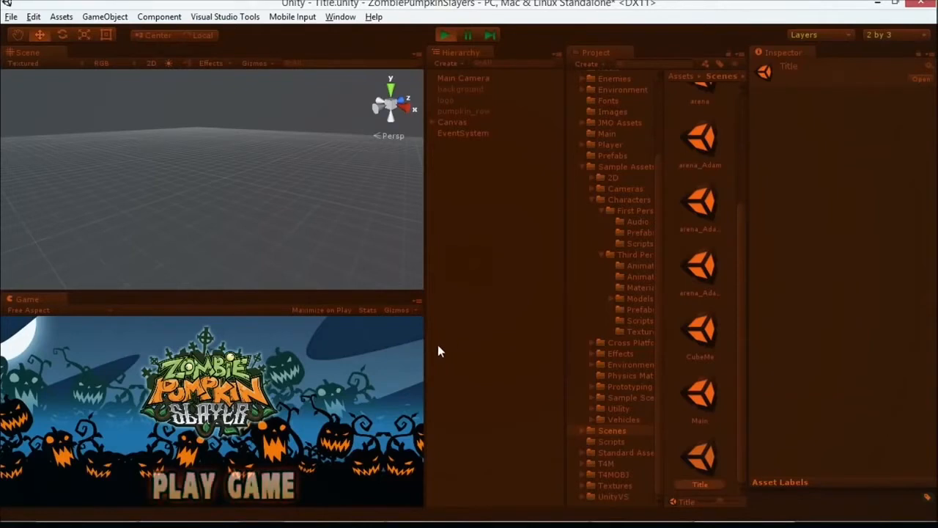
mouse_move(421, 339)
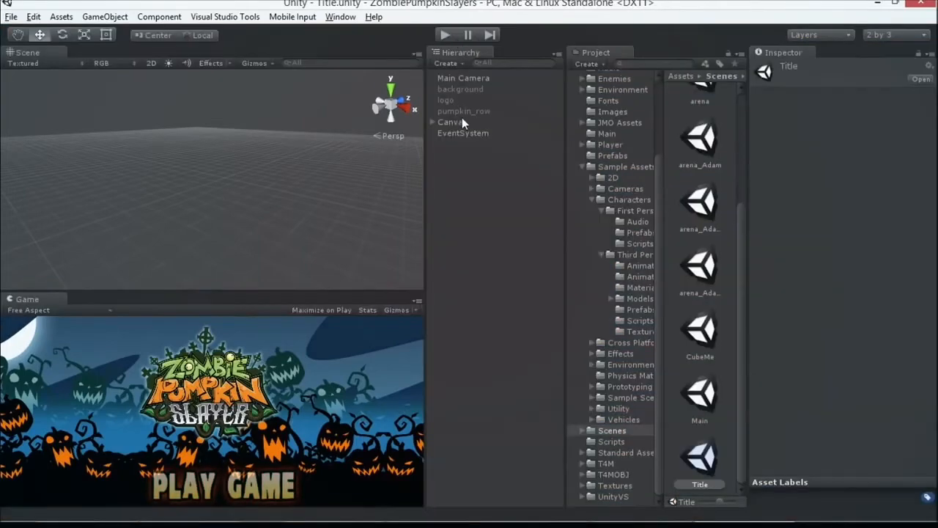
- Select the title Canvas, frame it in the Scene view, expand it, and check EventSystem
left_click(452, 122)
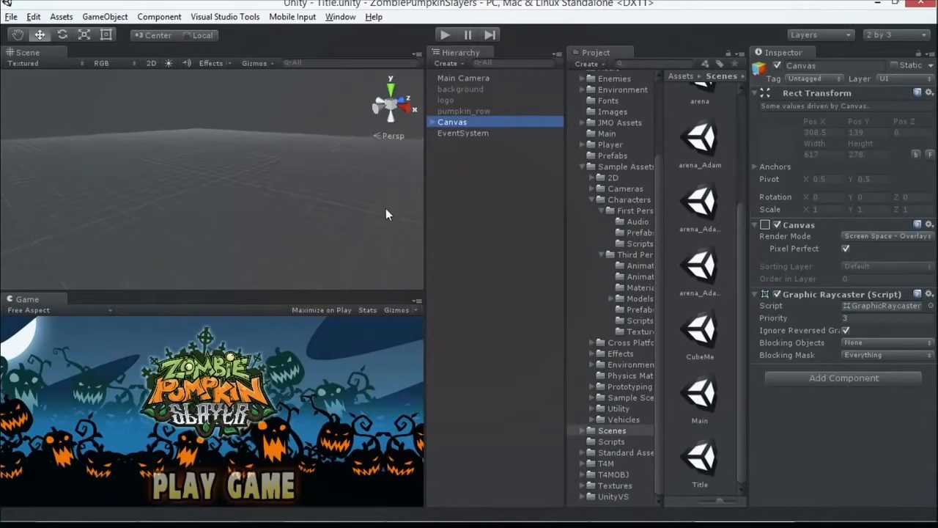
mouse_move(176, 224)
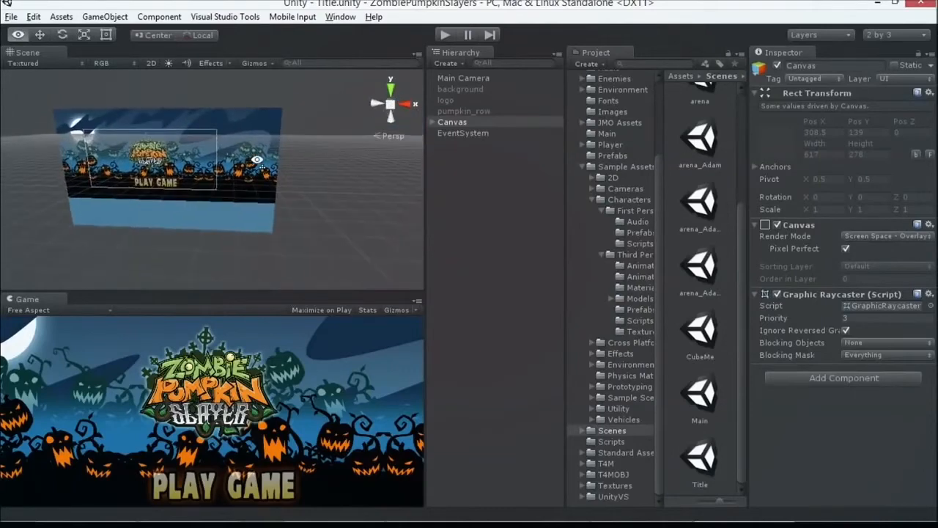
left_click(452, 122)
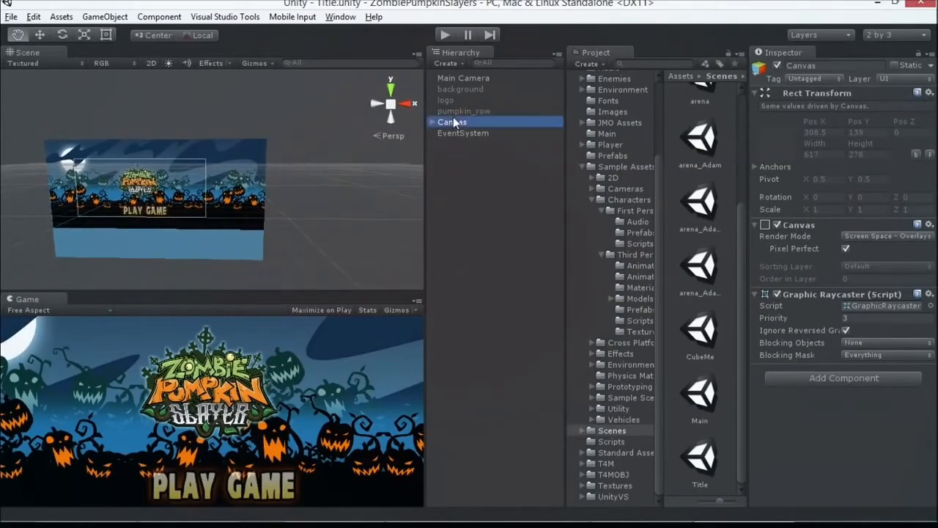
left_click(432, 121)
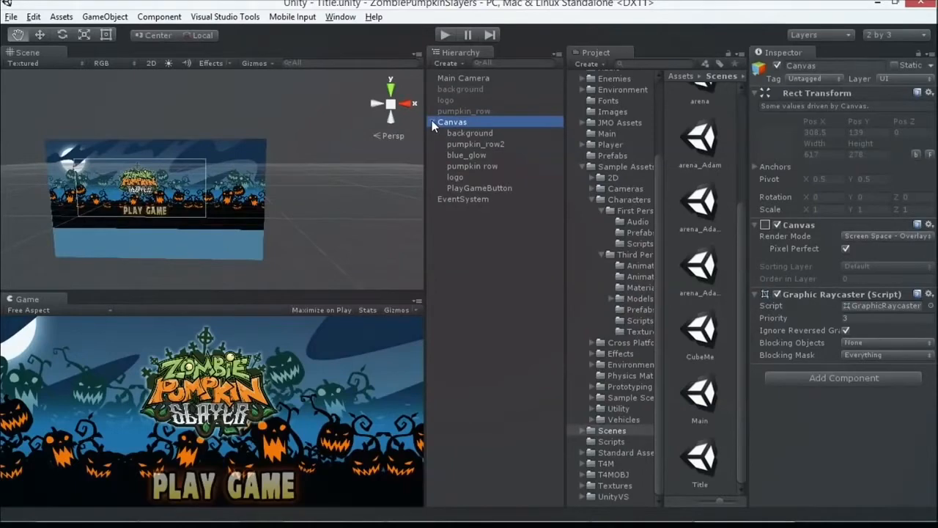
mouse_move(162, 227)
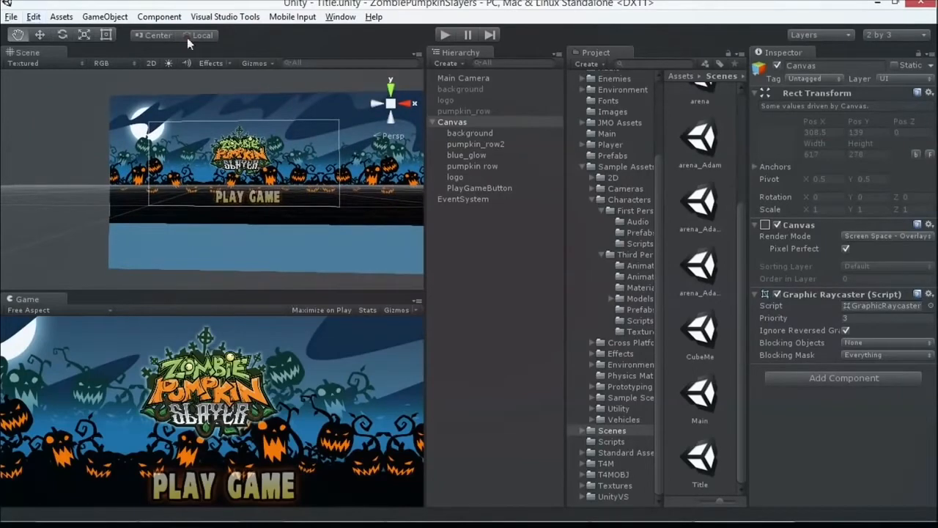
left_click(452, 122)
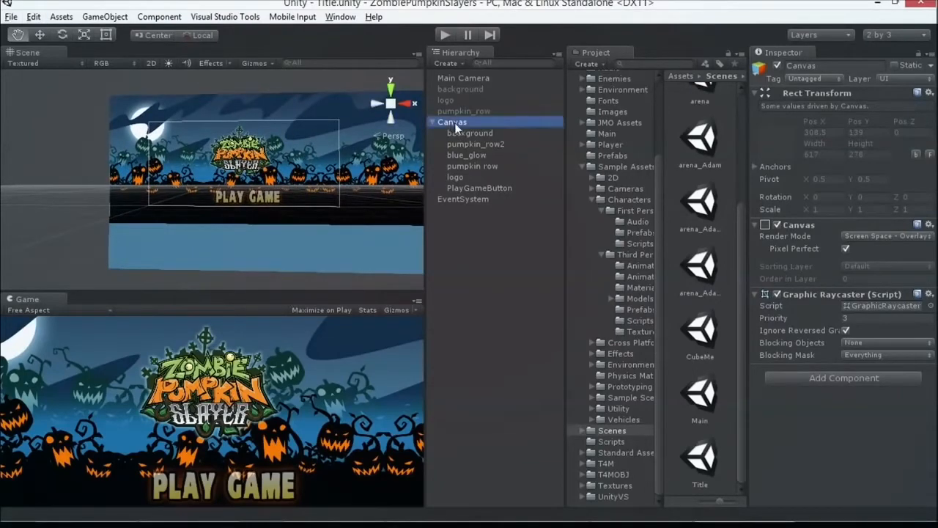
left_click(463, 198)
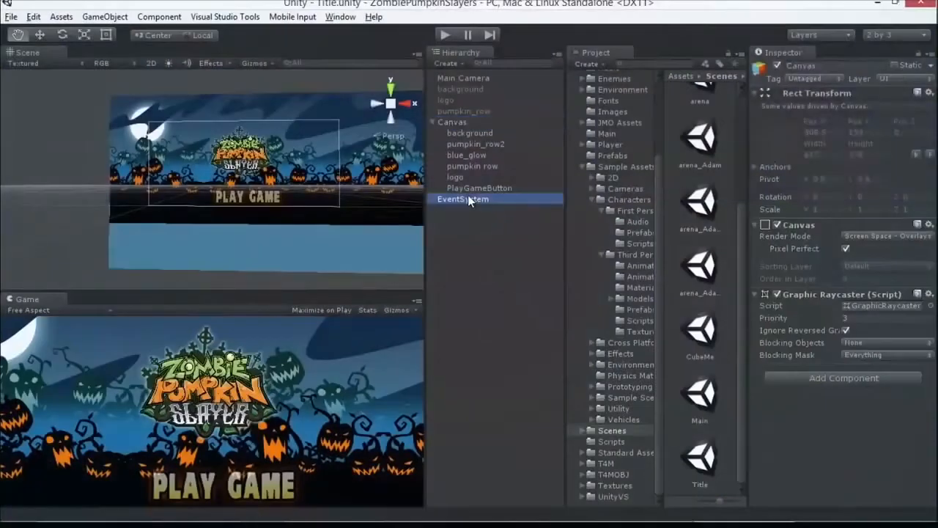
left_click(462, 198)
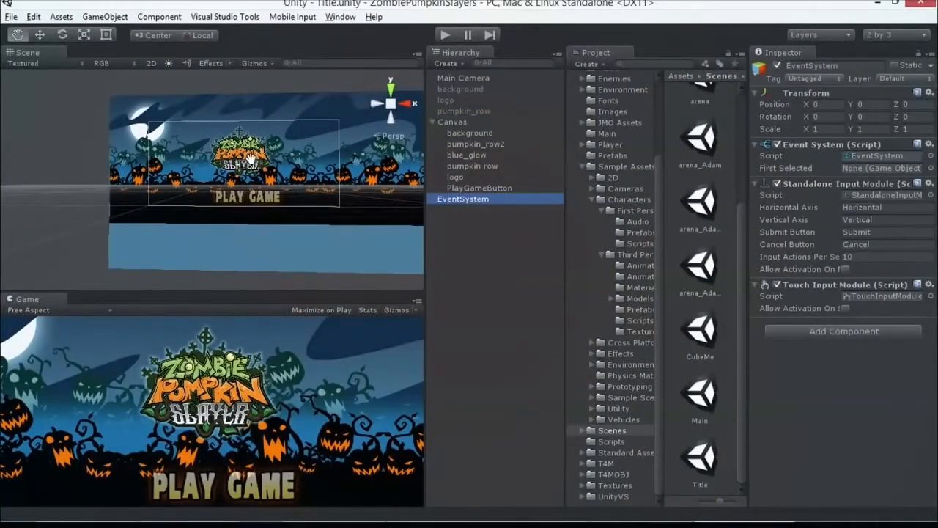
mouse_move(183, 29)
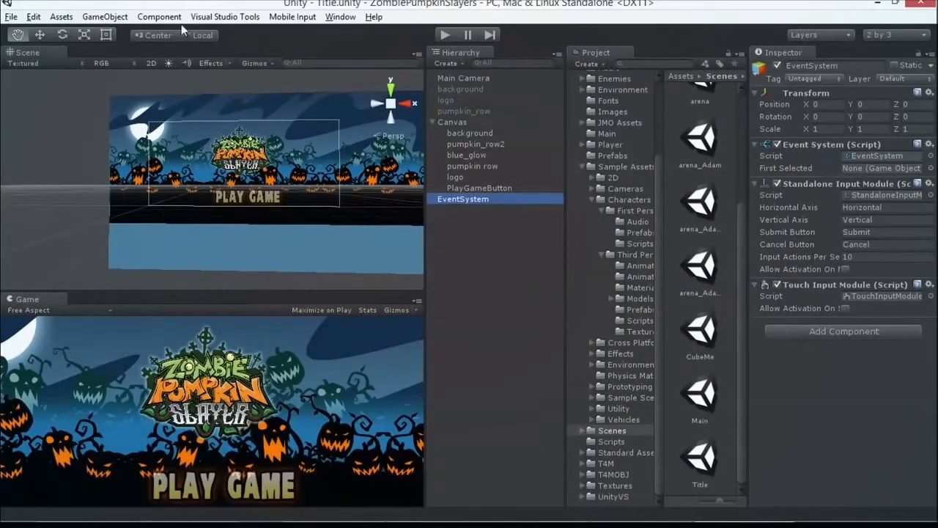
- Inspect the Canvas children logo, blue_glow, PlayGameButton and background in the Inspector
left_click(105, 17)
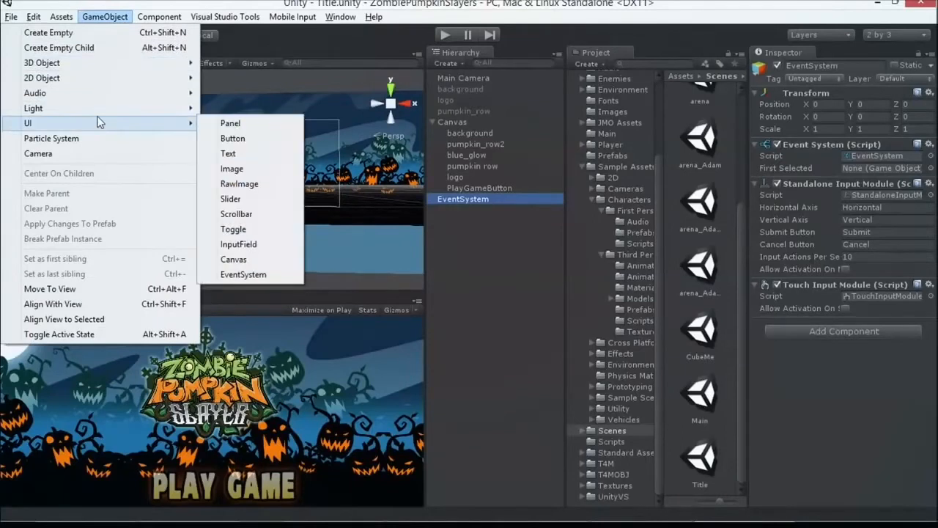
mouse_move(231, 123)
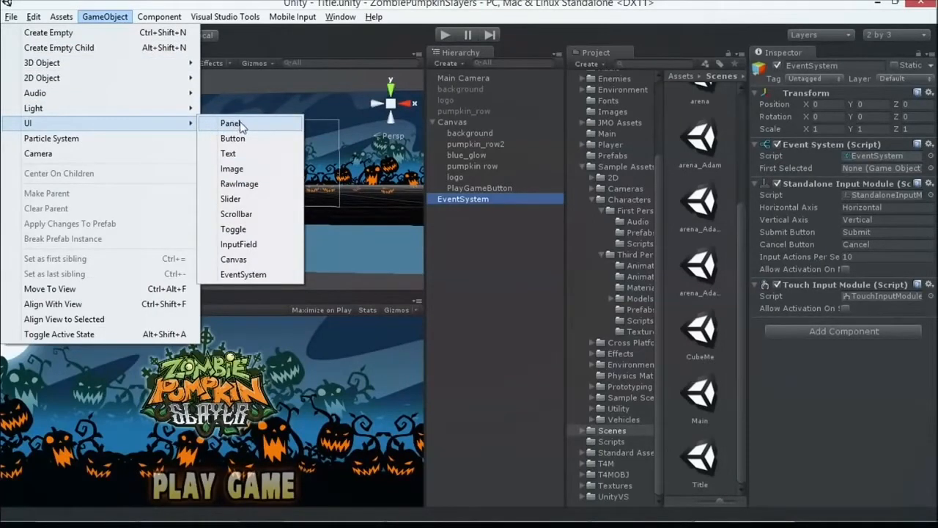
mouse_move(233, 138)
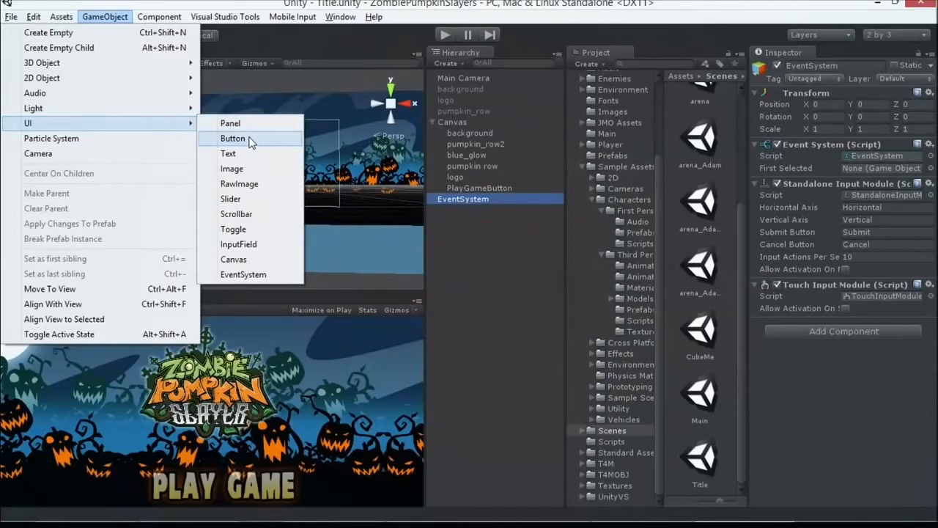
mouse_move(228, 153)
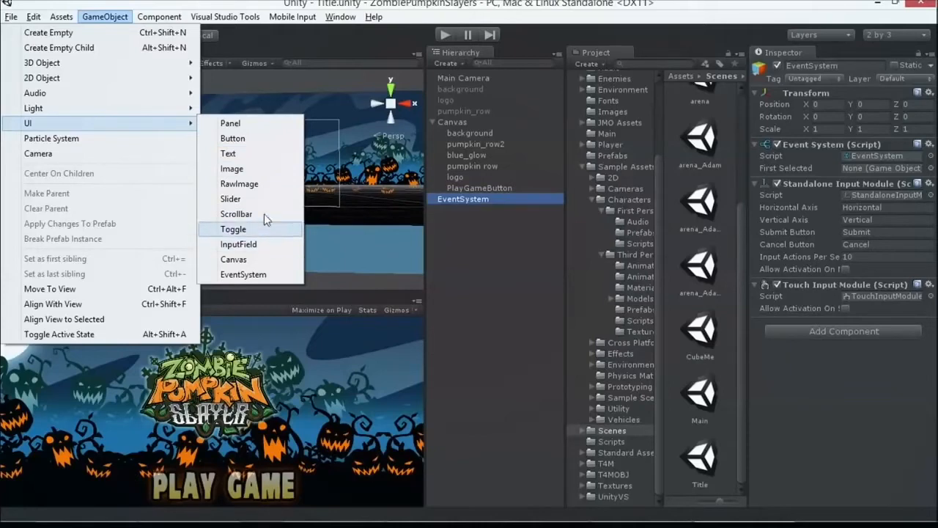
left_click(469, 132)
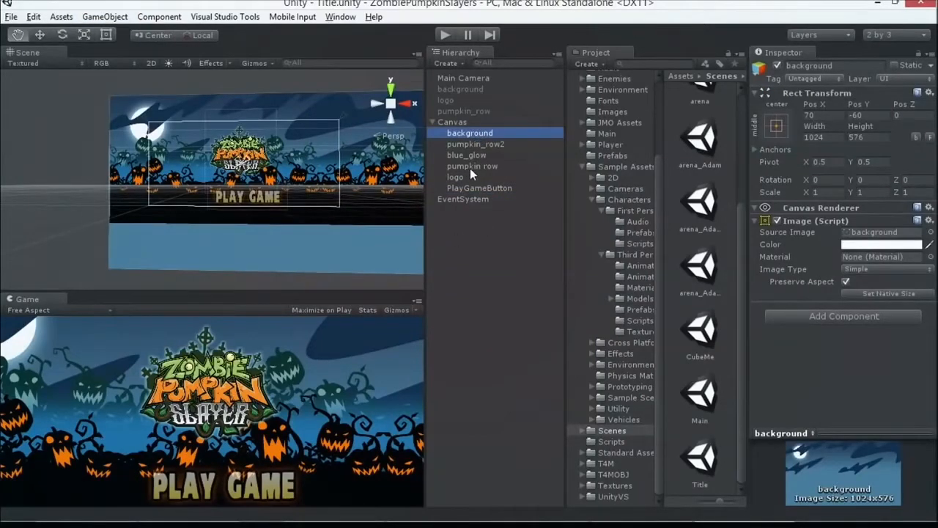
left_click(455, 177)
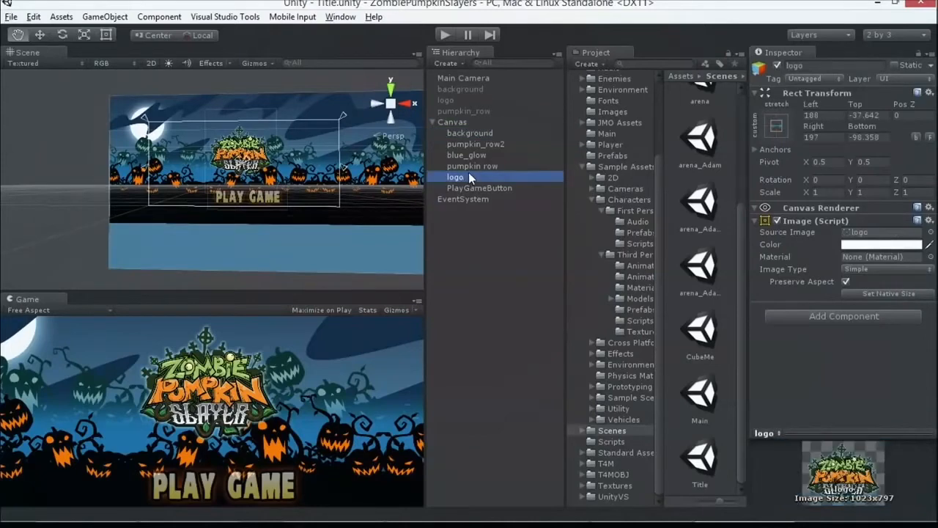
left_click(467, 155)
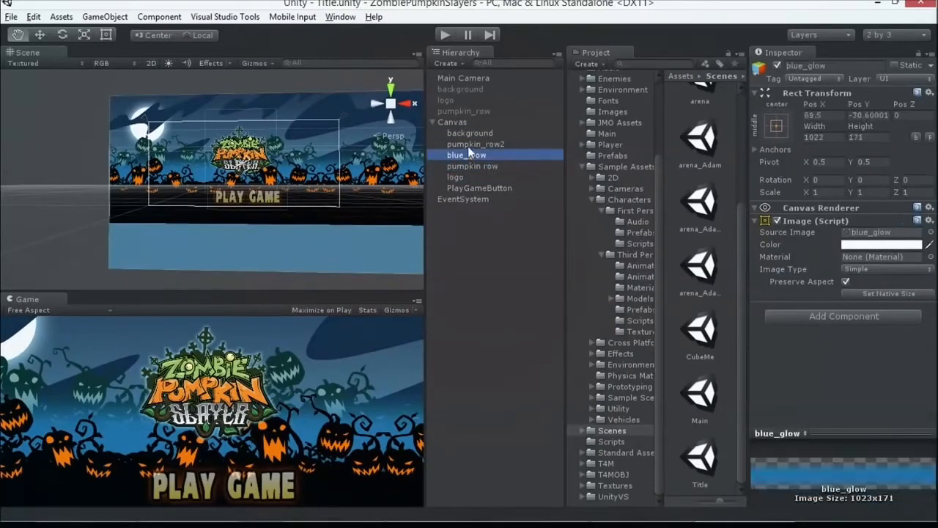
left_click(479, 188)
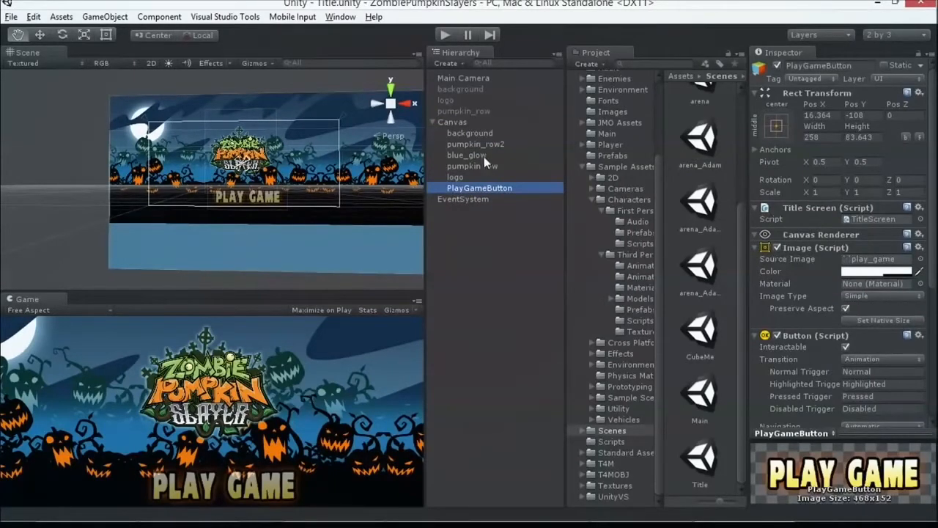
left_click(470, 133)
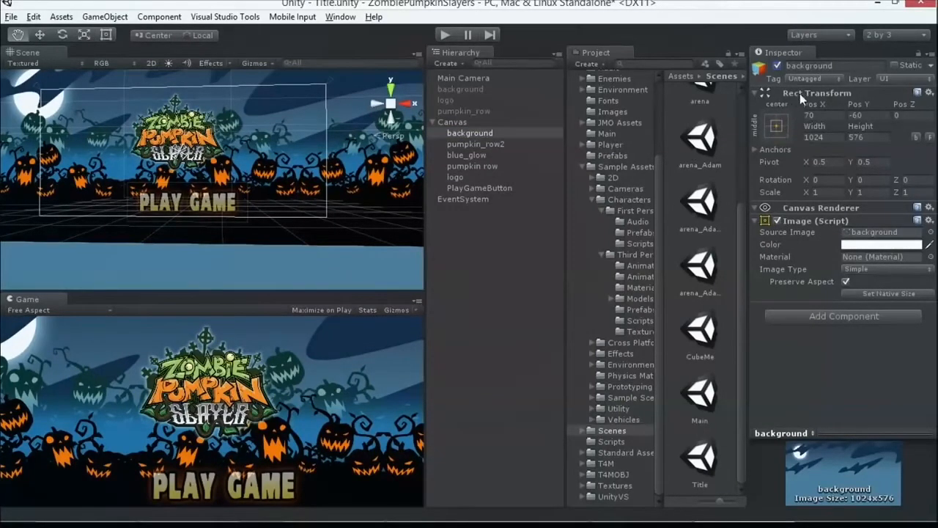
mouse_move(782, 61)
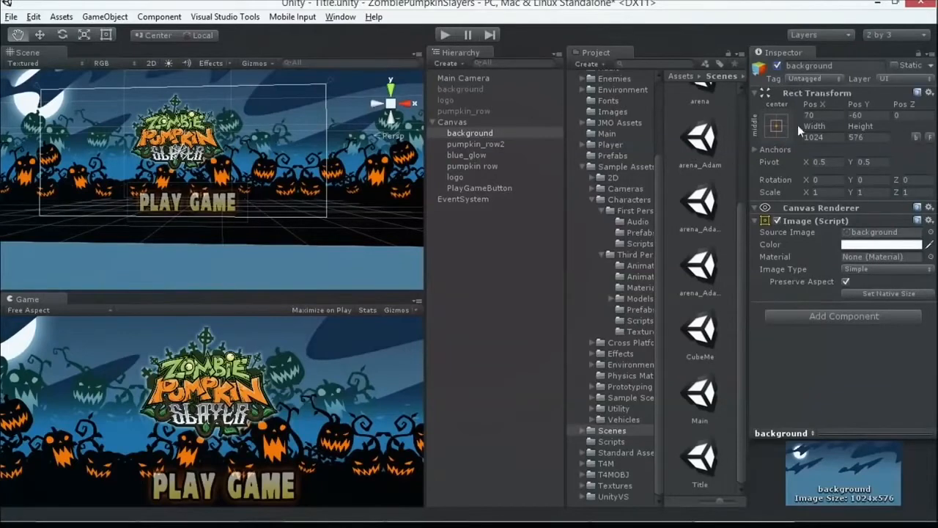
- Open and close the background image's anchor presets, leaving its anchoring unchanged
left_click(776, 126)
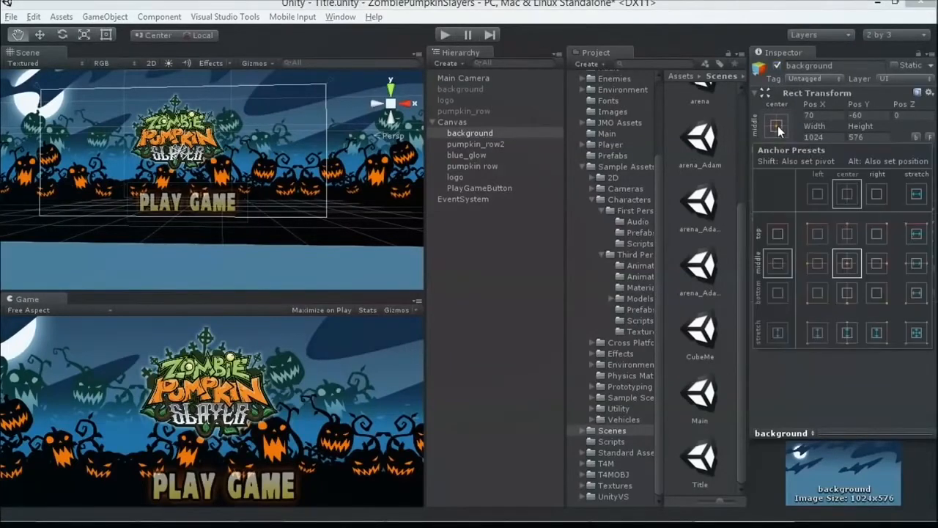
mouse_move(812, 238)
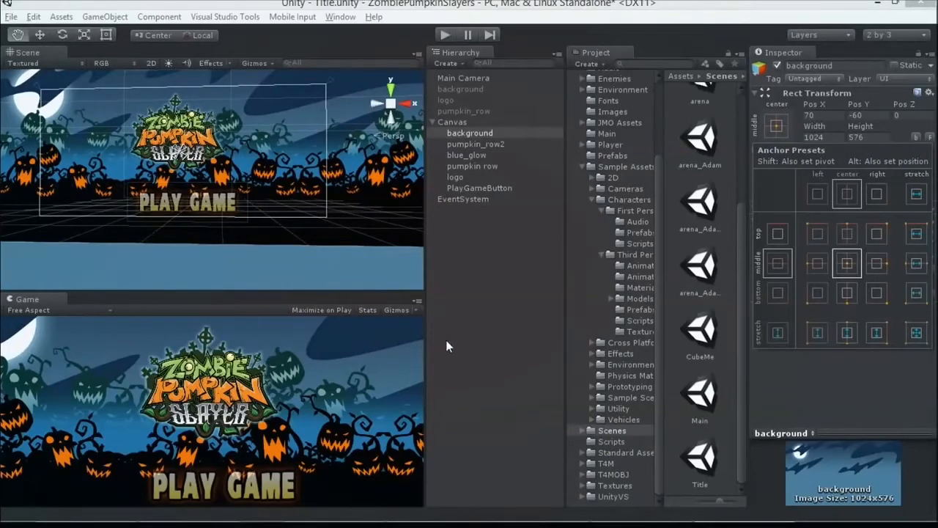
mouse_move(884, 227)
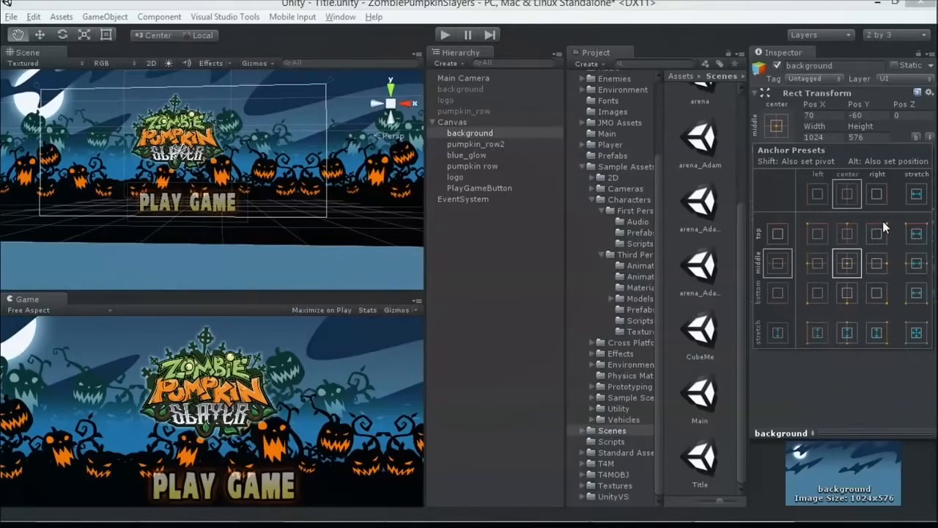
mouse_move(812, 301)
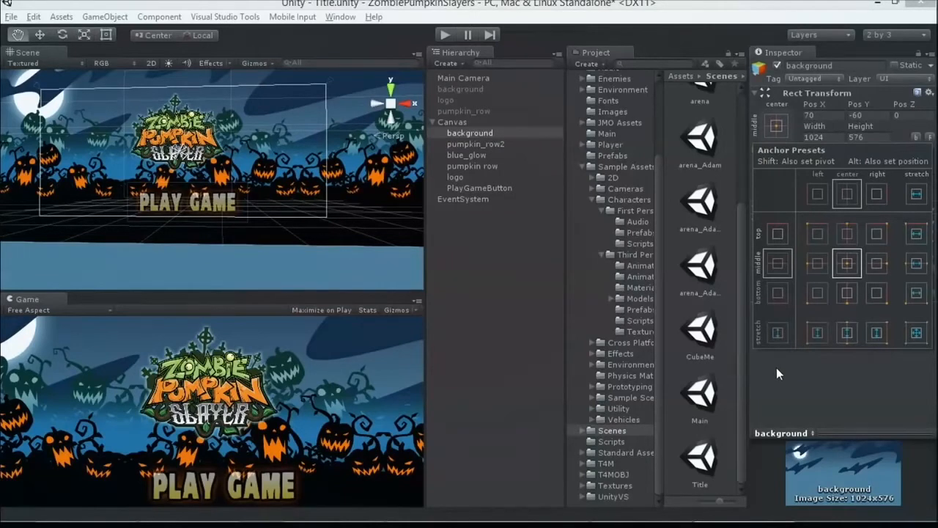
mouse_move(779, 371)
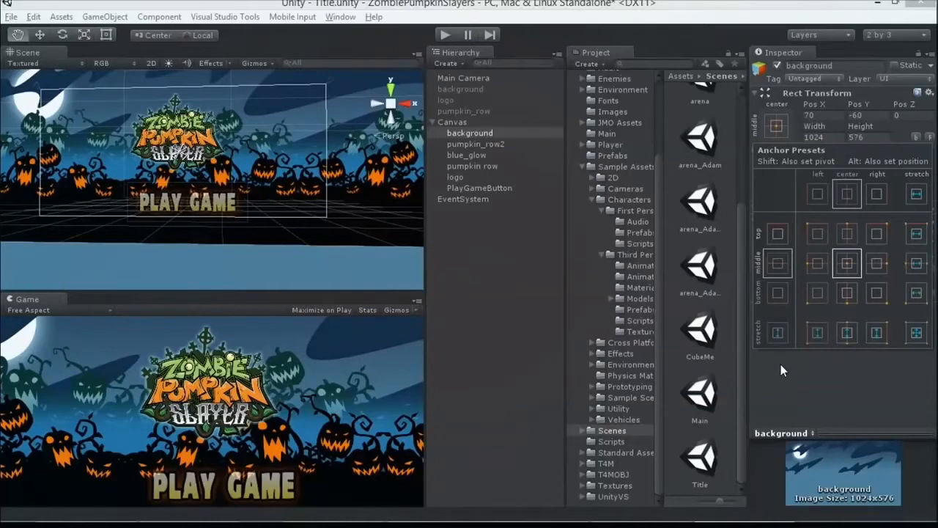
left_click(469, 132)
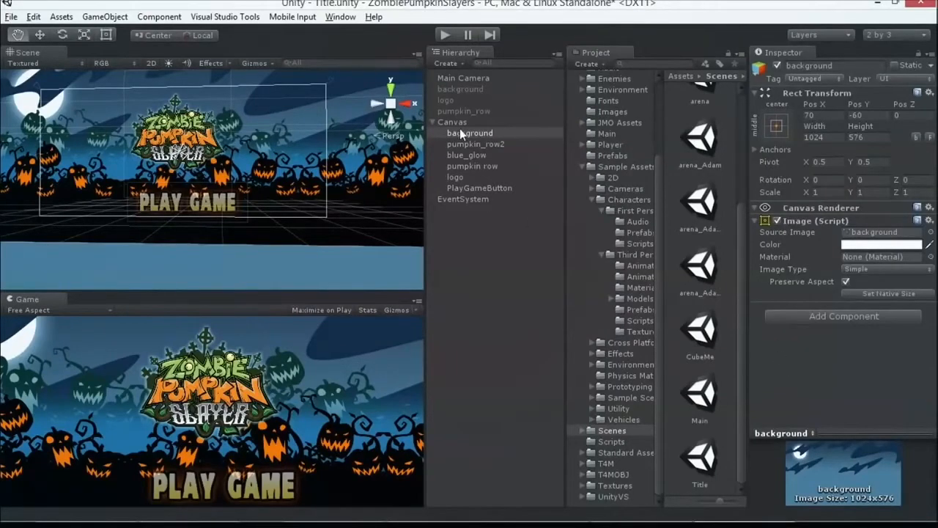
- Toggle background, pumpkin rows, blue_glow and logo off and on, then open logo's anchor presets
left_click(470, 132)
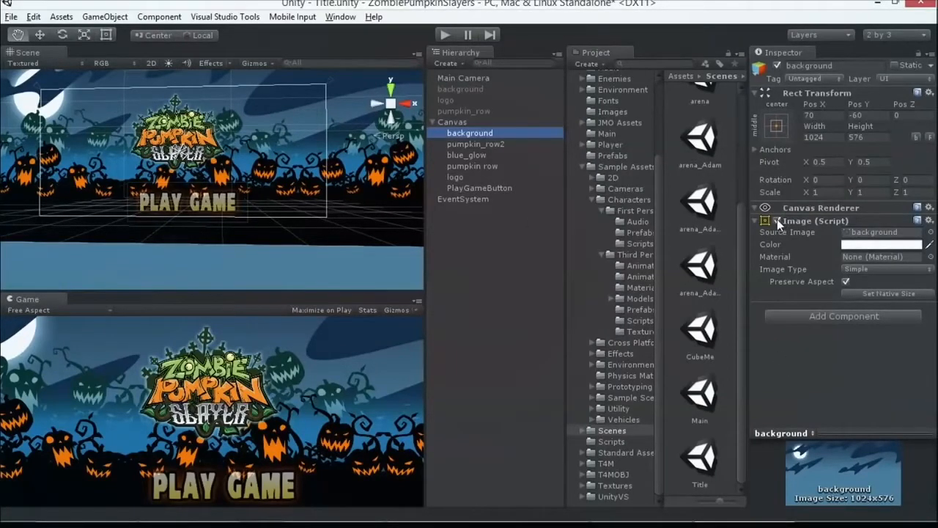
mouse_move(864, 233)
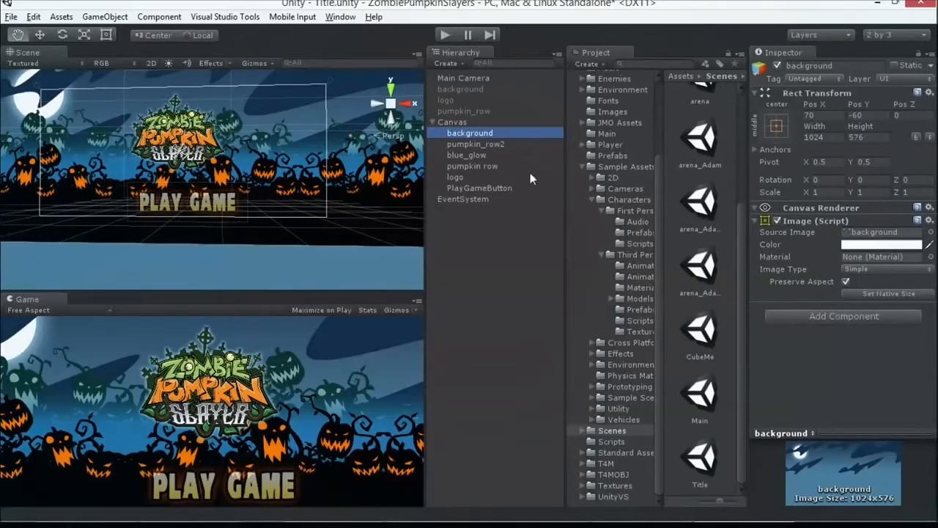
left_click(475, 144)
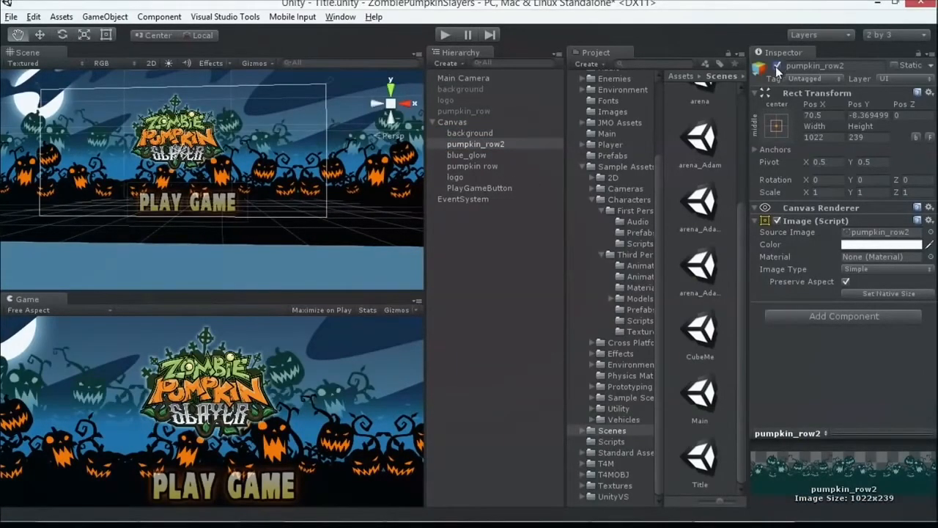
left_click(466, 154)
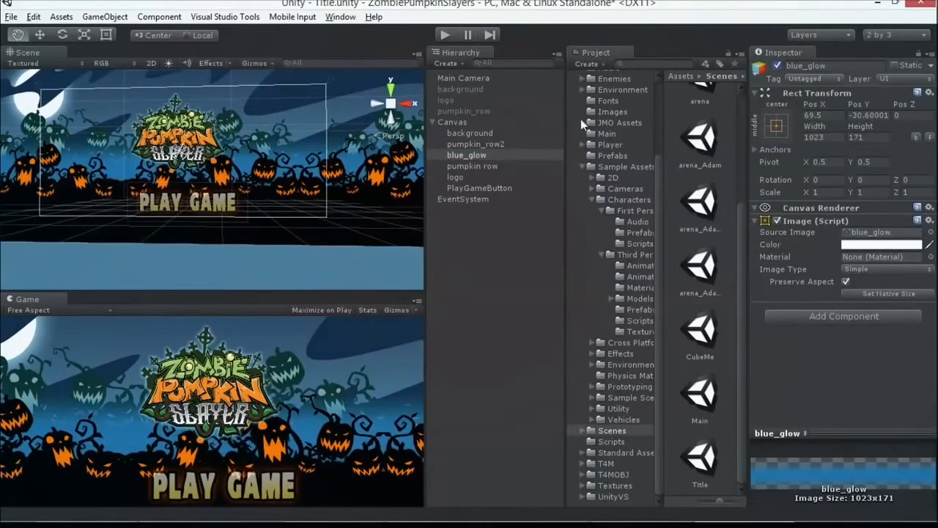
left_click(472, 166)
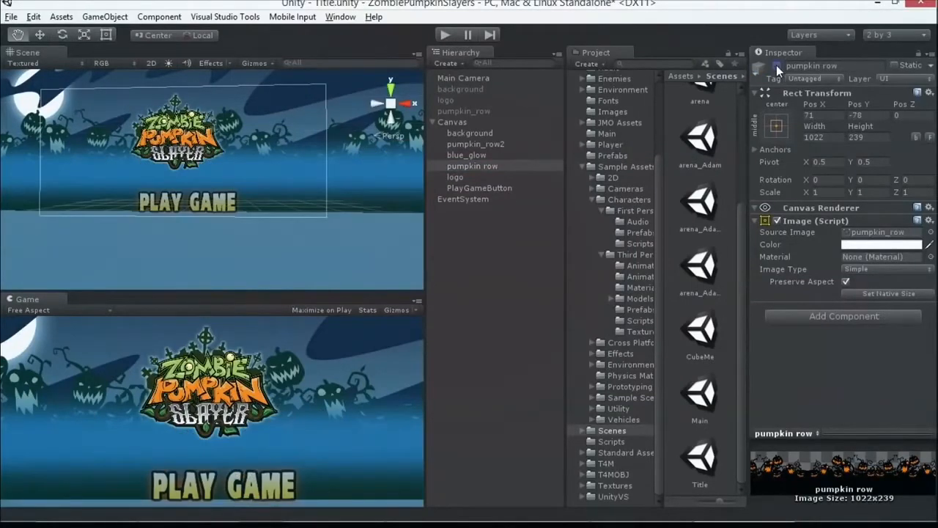
left_click(454, 177)
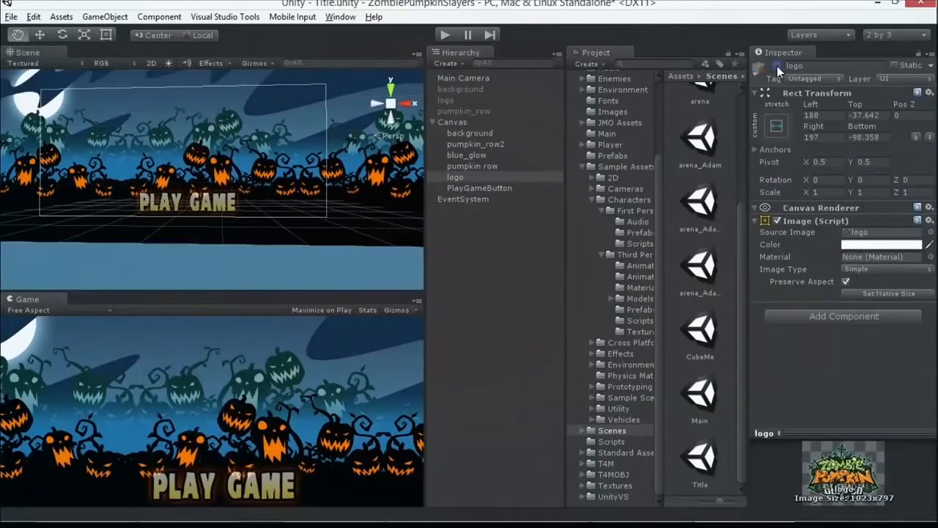
left_click(777, 66)
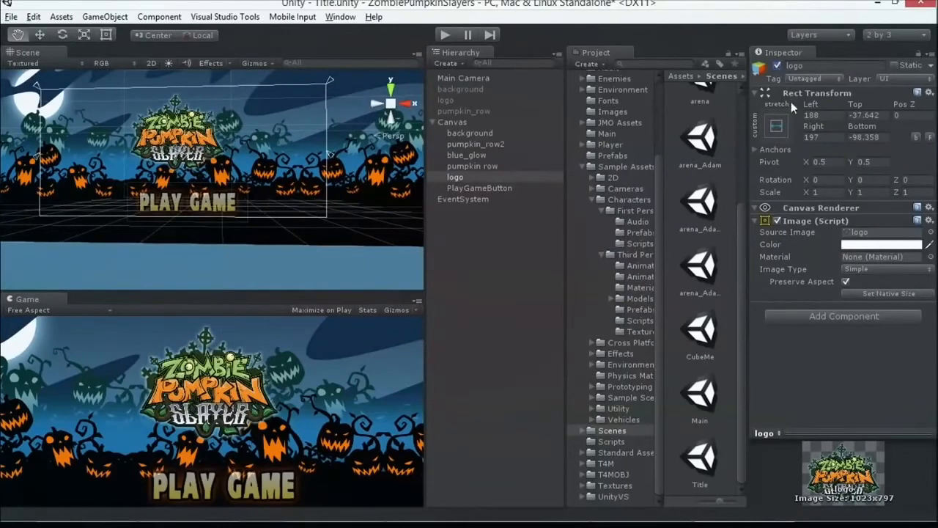
left_click(776, 124)
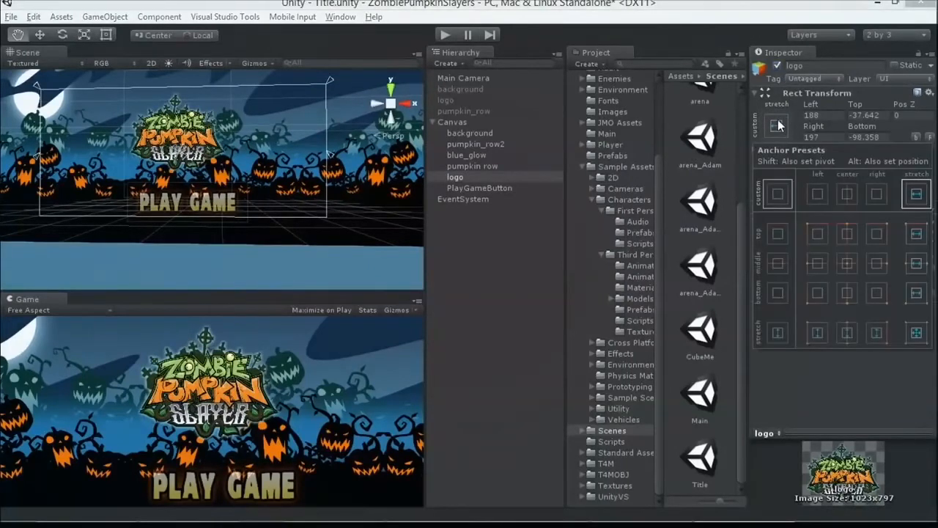
mouse_move(473, 212)
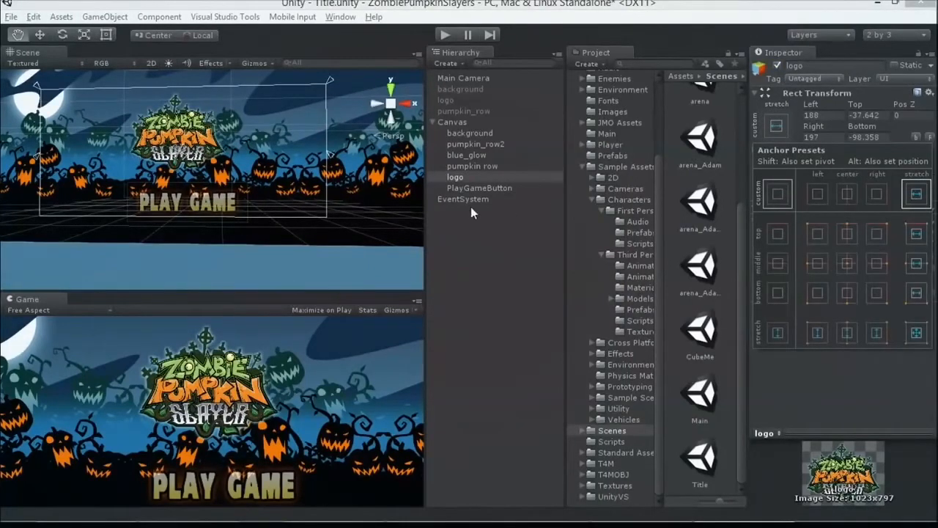
- Dismiss the logo's anchor presets unchanged and inspect PlayGameButton
left_click(454, 176)
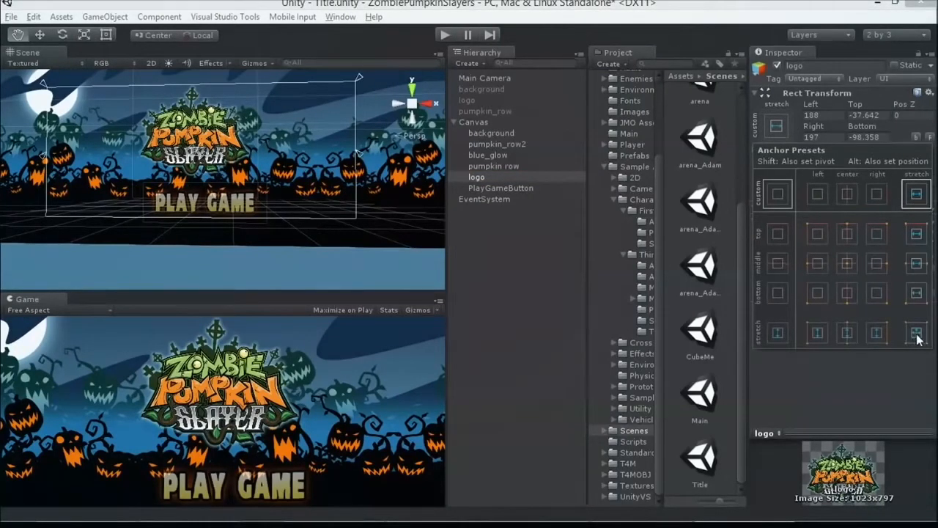
left_click(476, 177)
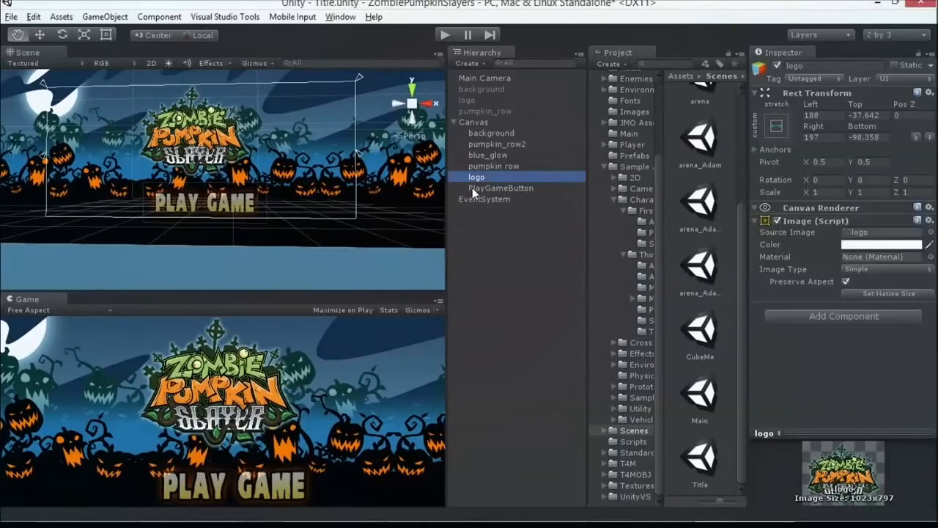
left_click(500, 187)
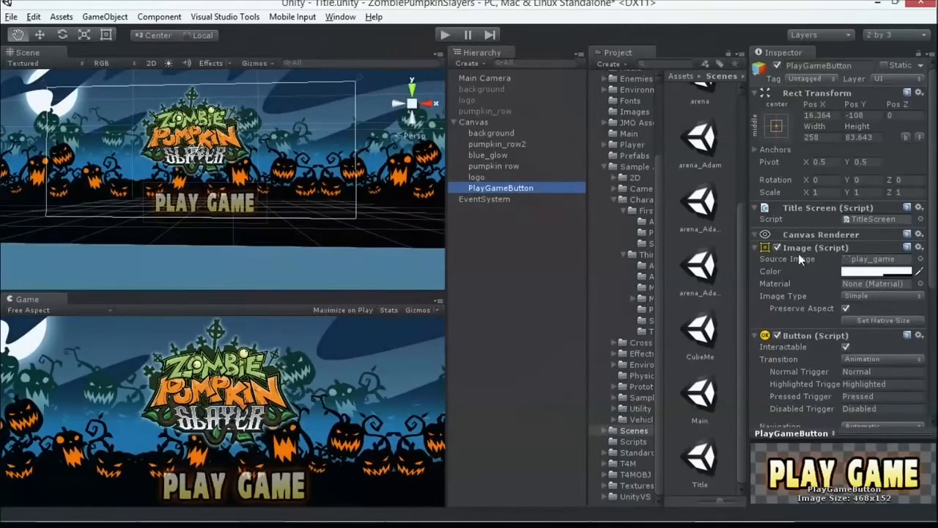
- Scroll PlayGameButton's Inspector down to its Button On Click event and Animator controller
scroll("down", 3)
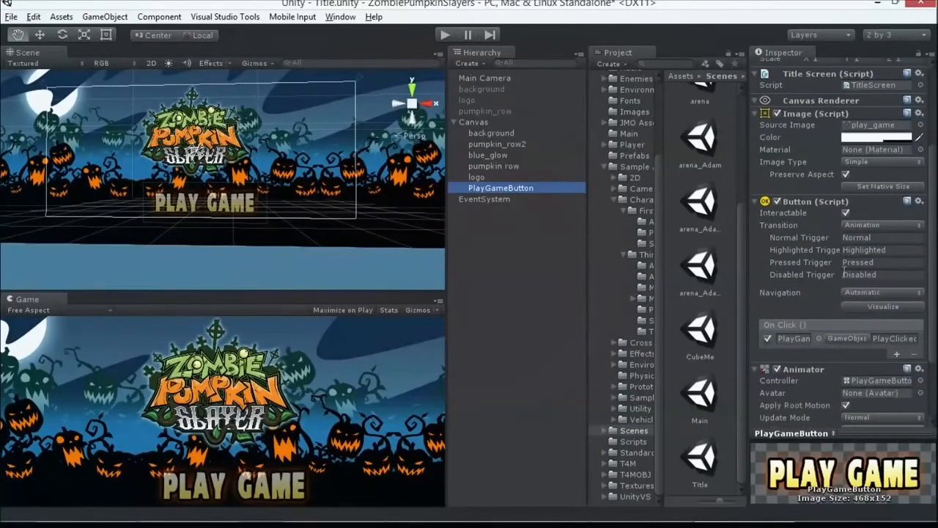
scroll("down", 3)
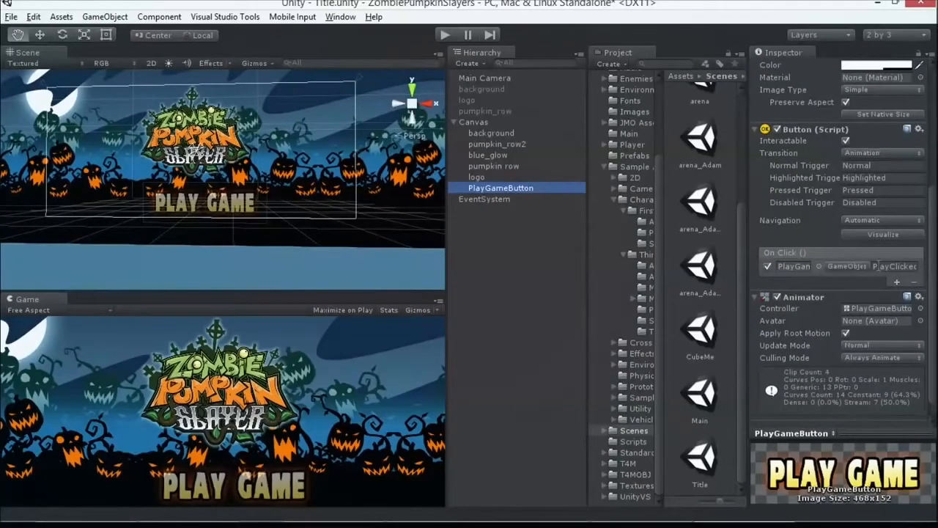
mouse_move(853, 237)
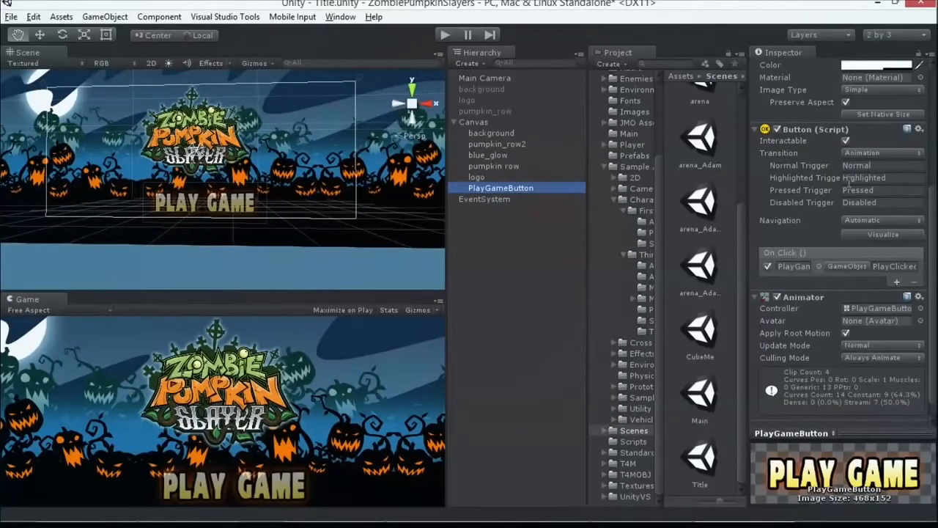
mouse_move(168, 198)
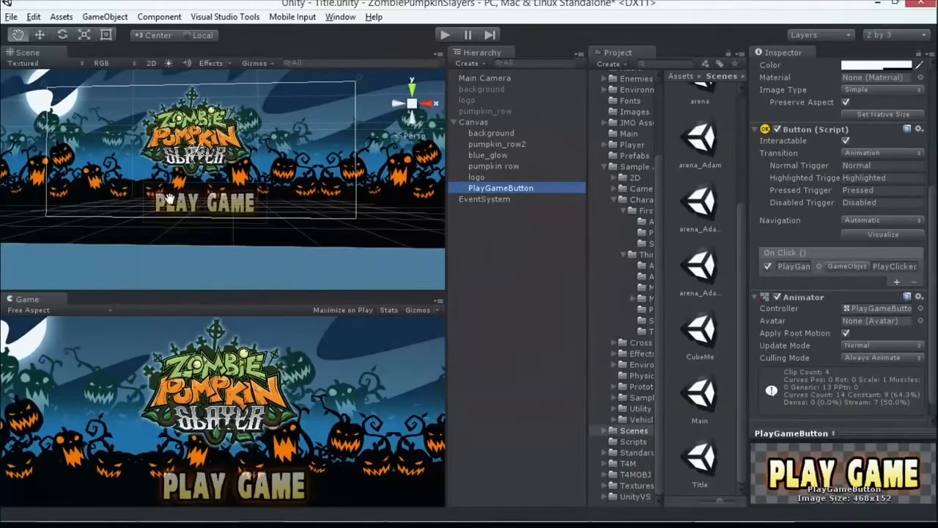
mouse_move(806, 167)
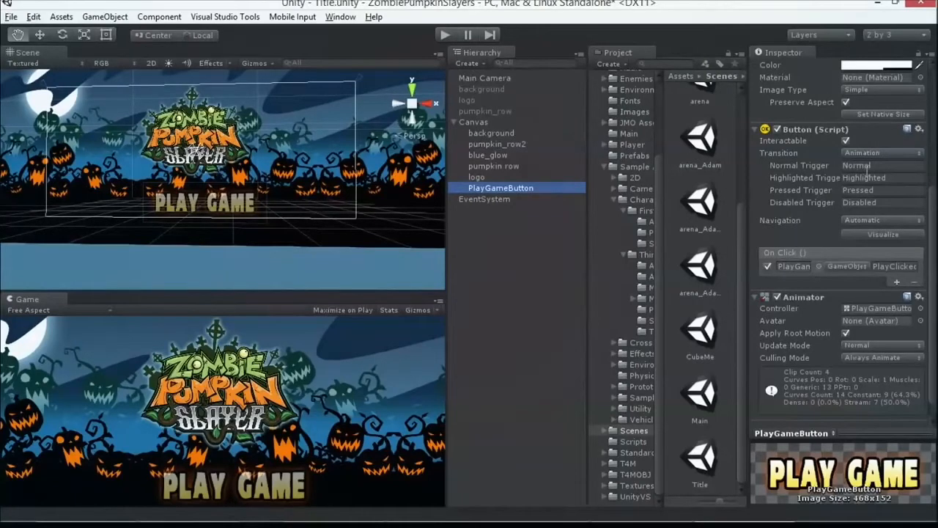
mouse_move(828, 163)
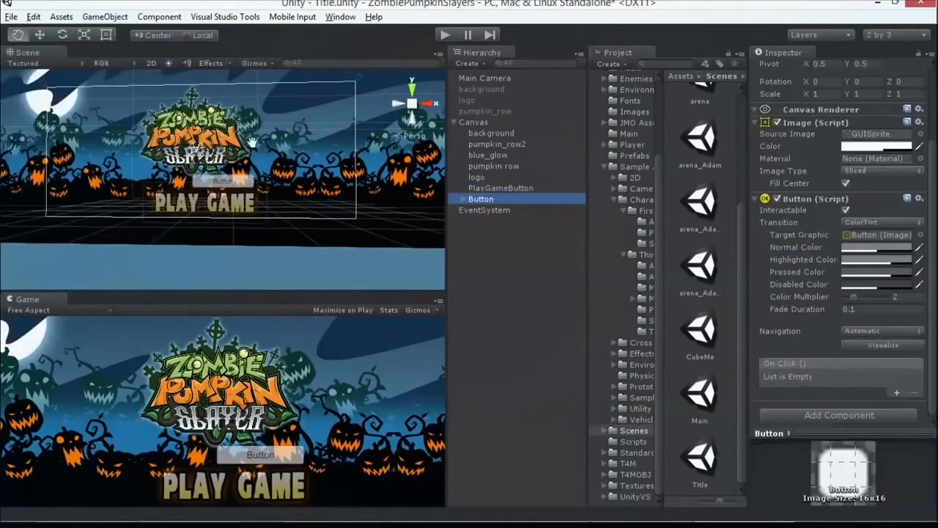
- Set the test button's transition to Animation, cancel saving a controller, and select it for removal
left_click(879, 222)
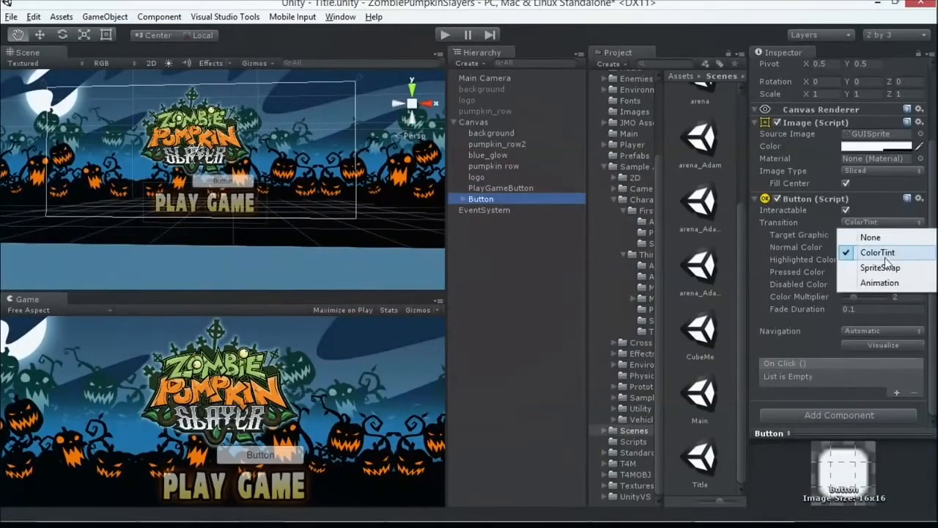
left_click(879, 282)
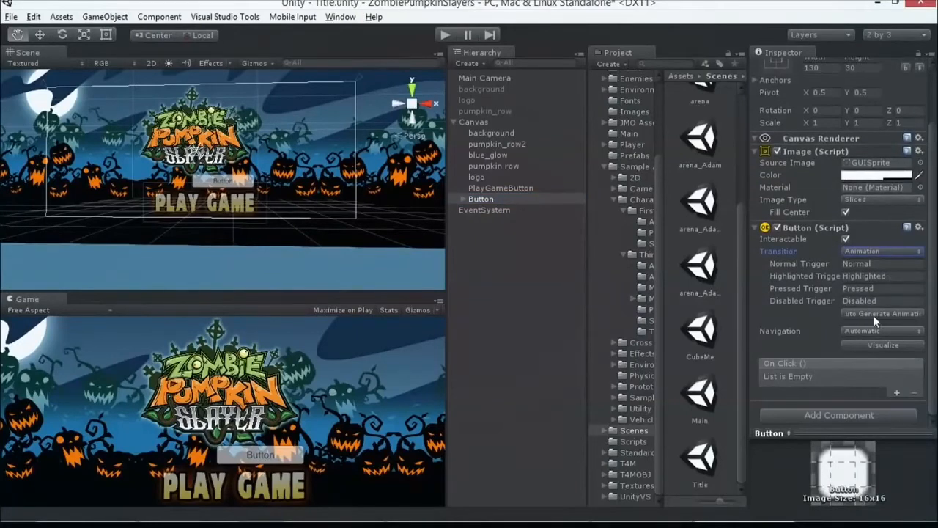
mouse_move(820, 324)
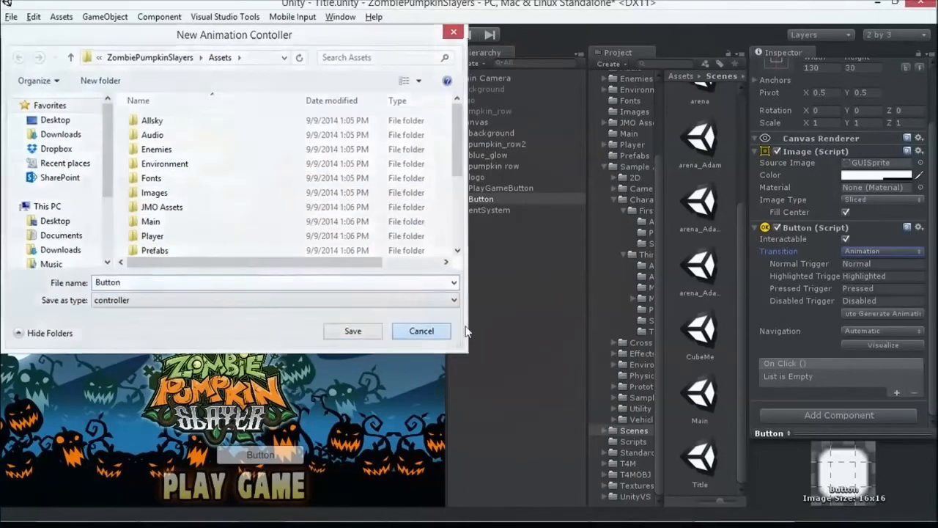
left_click(353, 330)
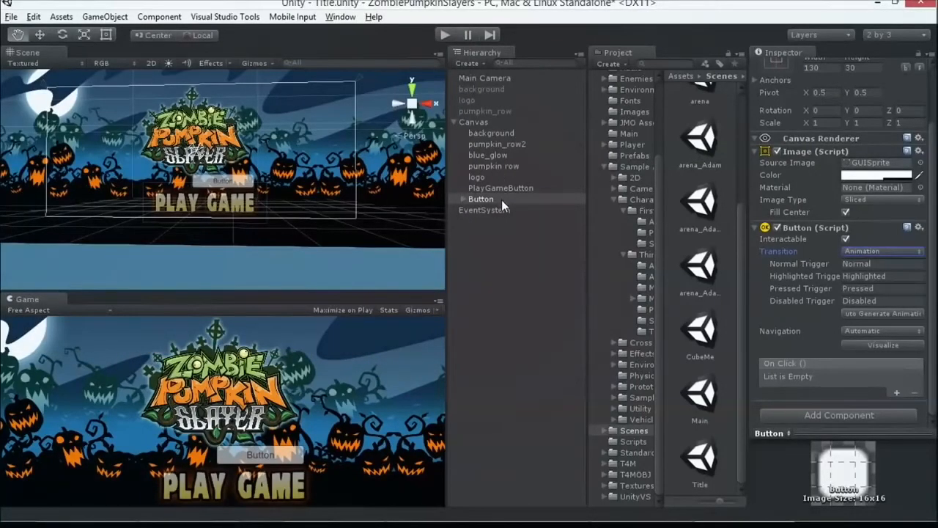
left_click(481, 198)
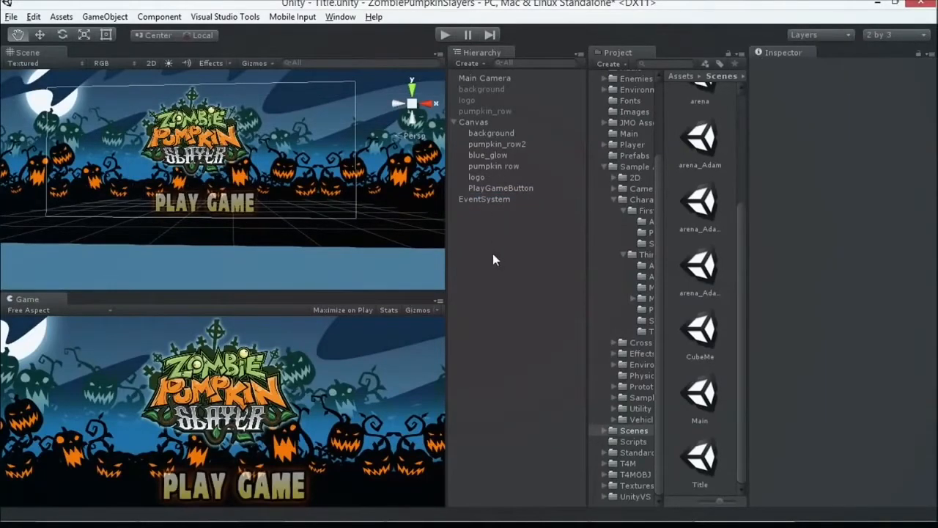
- Reselect PlayGameButton and browse its On Click GameObject functions such as SendMessage
left_click(483, 199)
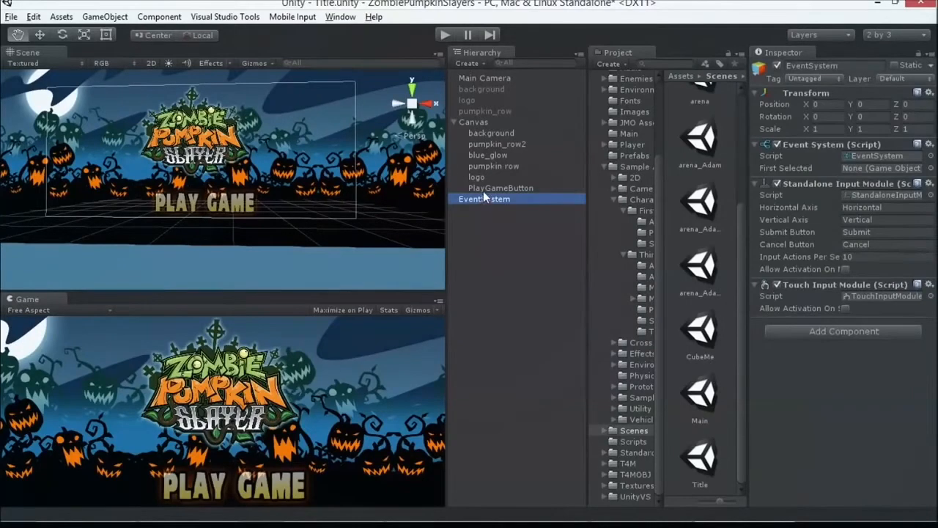
left_click(501, 188)
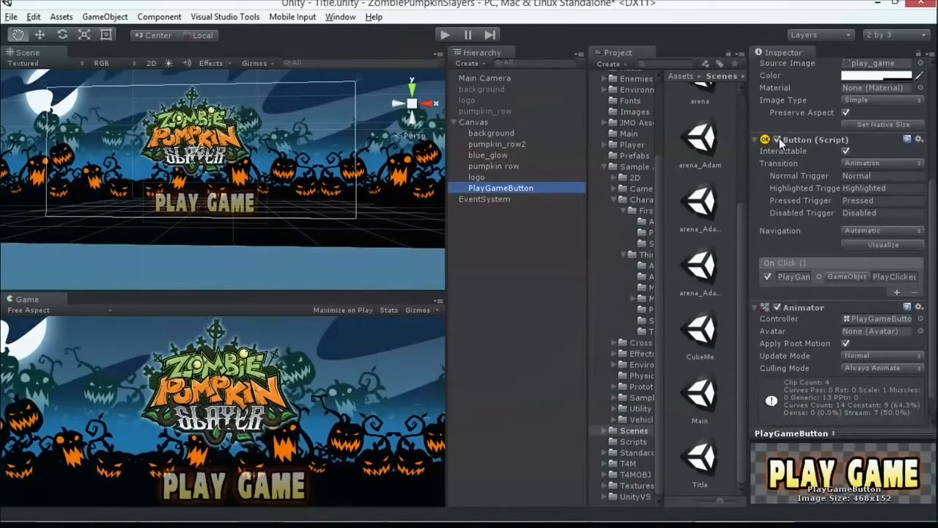
left_click(500, 187)
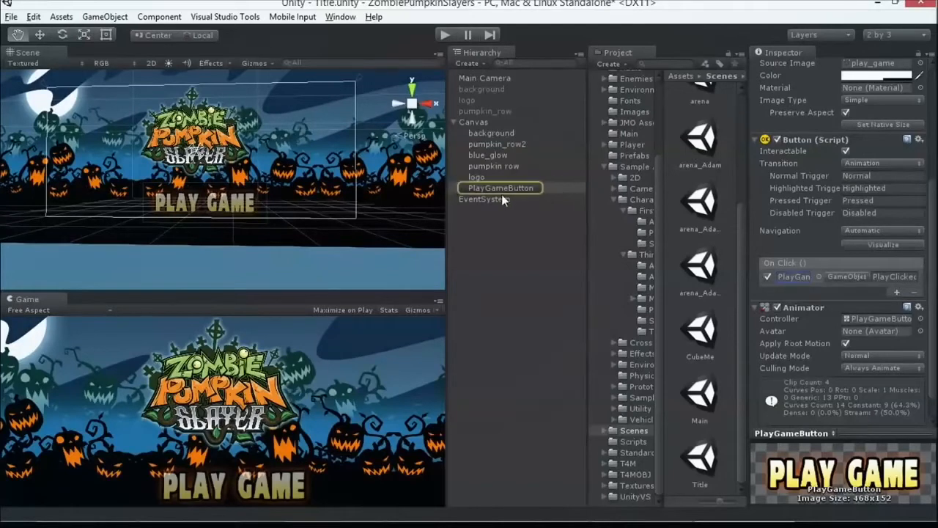
left_click(846, 276)
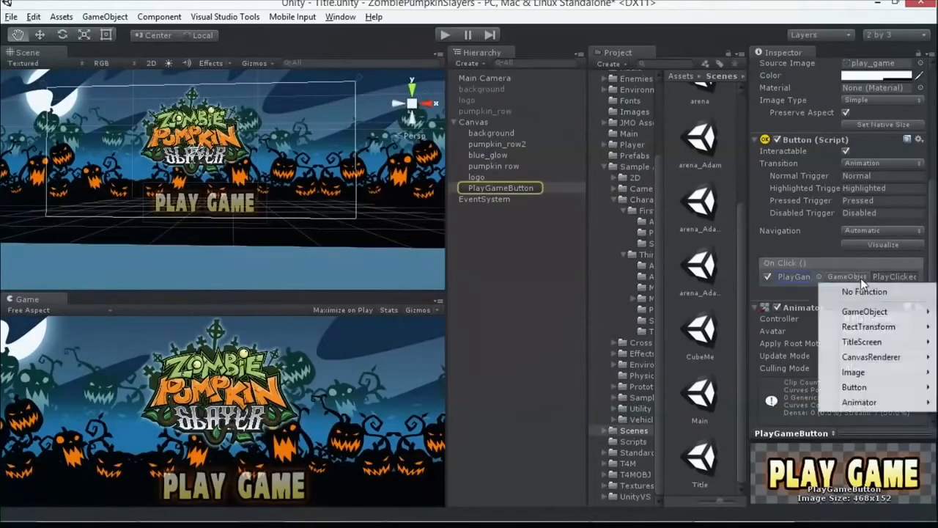
left_click(865, 311)
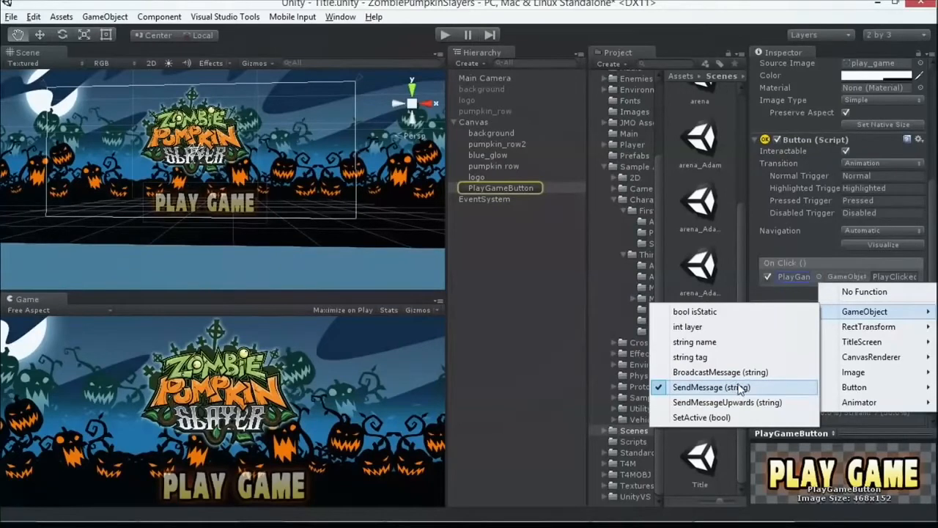
mouse_move(741, 390)
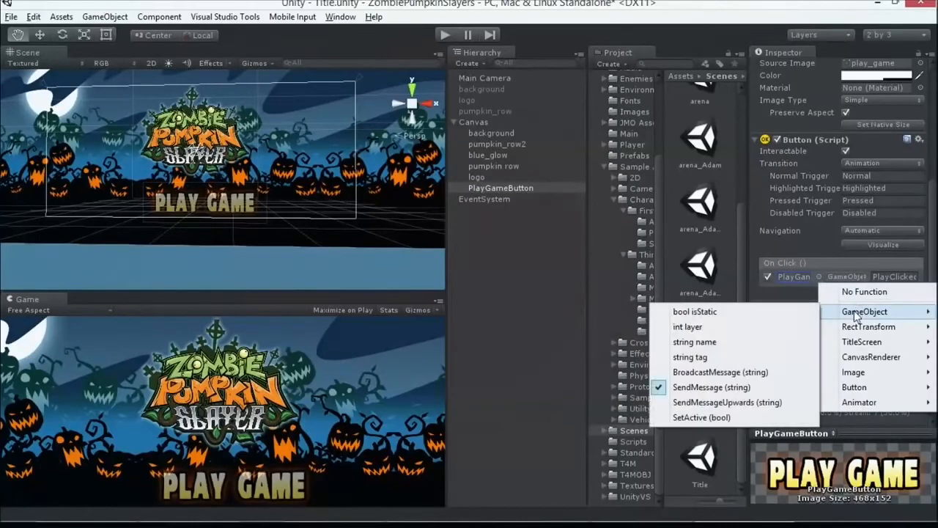
mouse_move(711, 387)
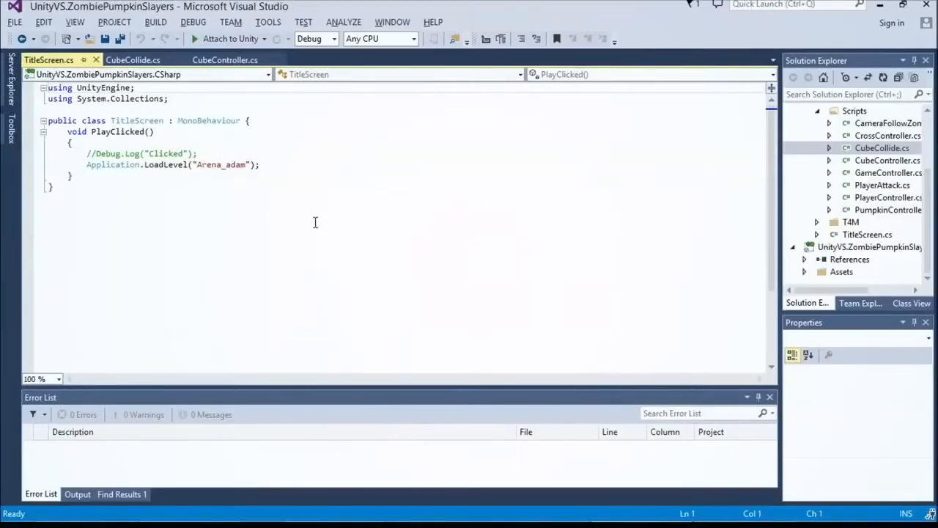
double_click(117, 132)
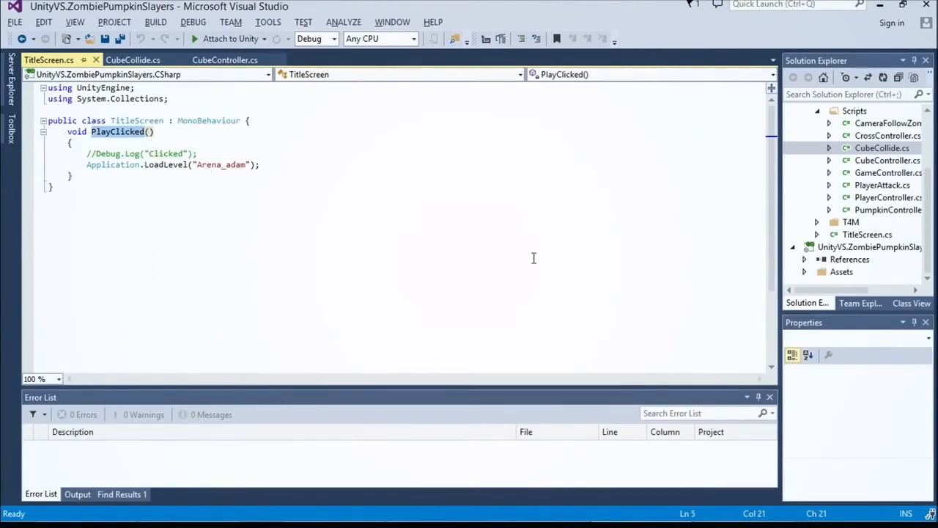
key("alt+tab")
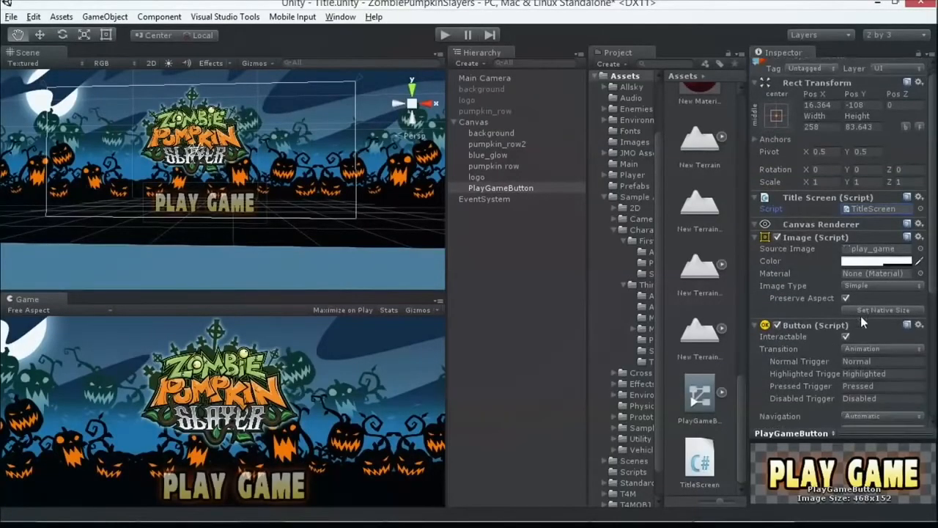
scroll("down", 3)
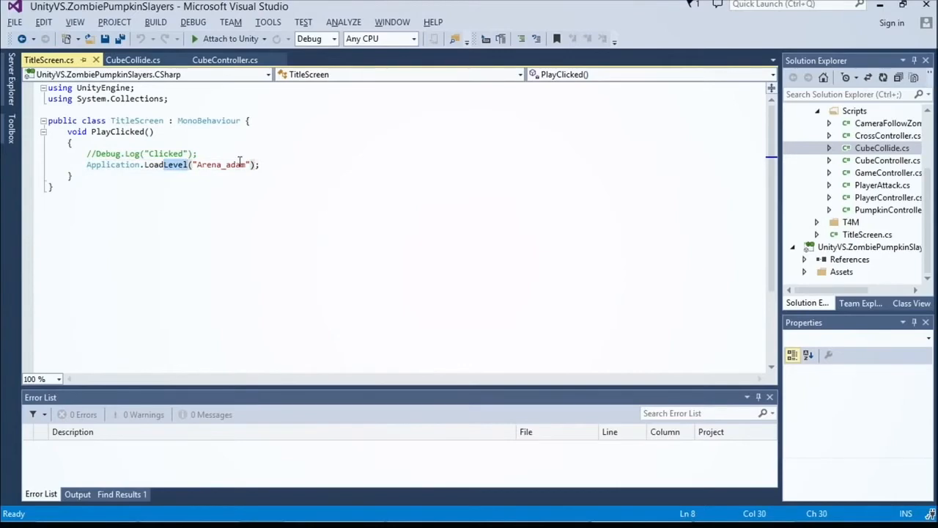
double_click(220, 164)
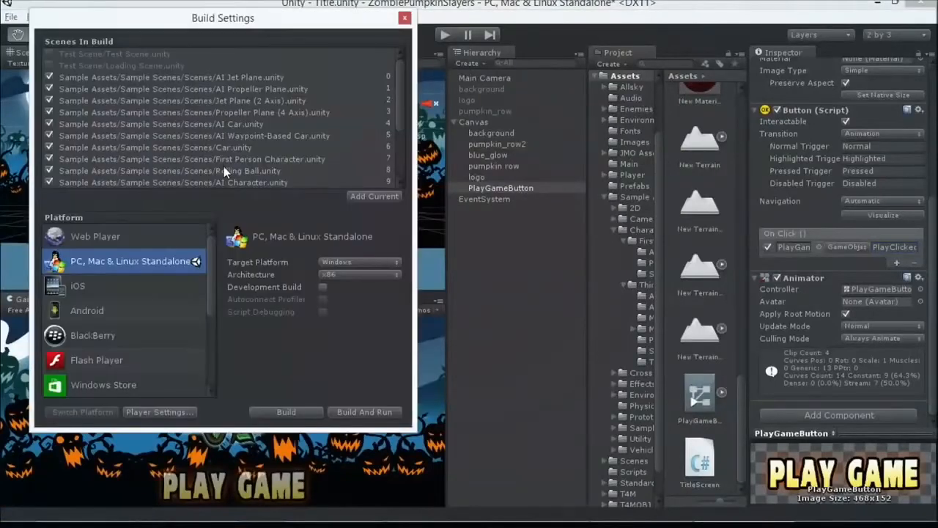
- Reopen Build Settings, choose the Windows Store platform, and select the sample scenes for removal
left_click(403, 18)
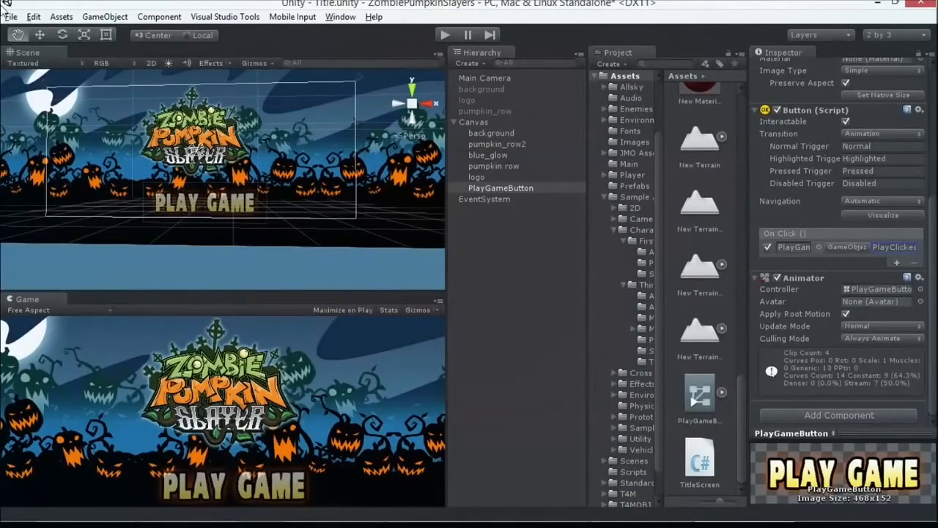
left_click(11, 16)
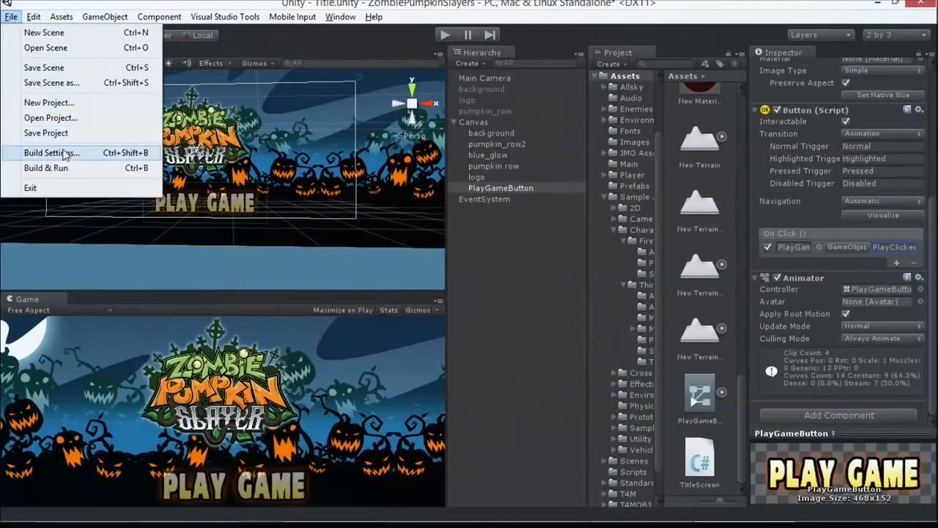
left_click(50, 153)
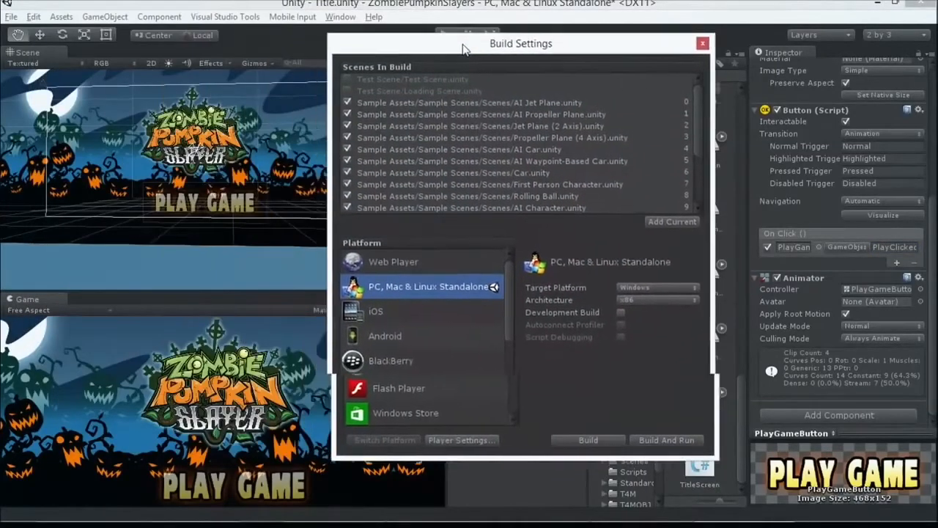
left_click_drag(521, 43, 541, 50)
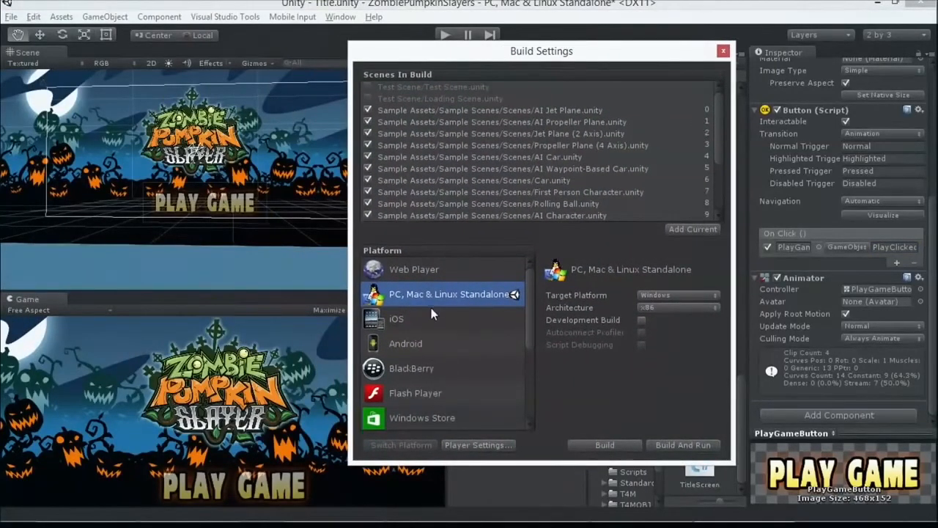
left_click(411, 368)
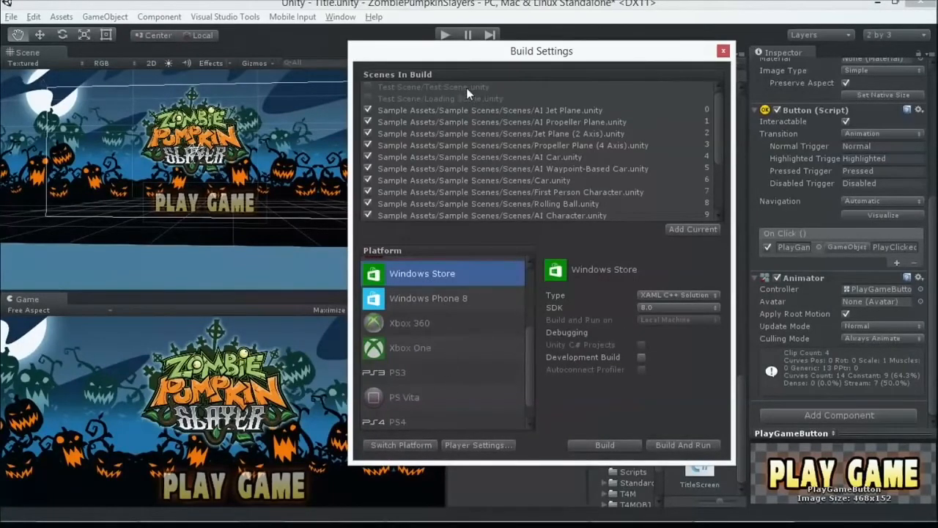
left_click(491, 110)
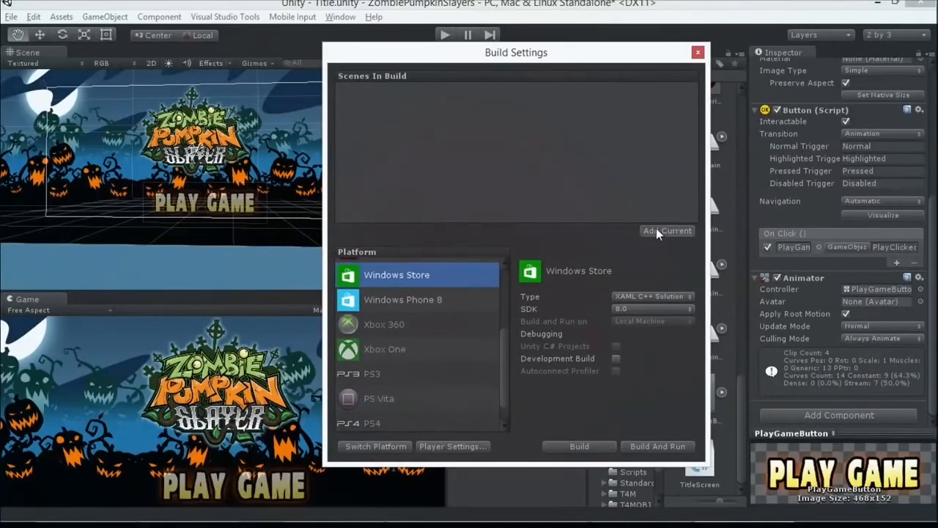
- Add Title.unity via Add Current, add arena_AdamMain2 from the Scenes folder, and close the window
left_click(667, 230)
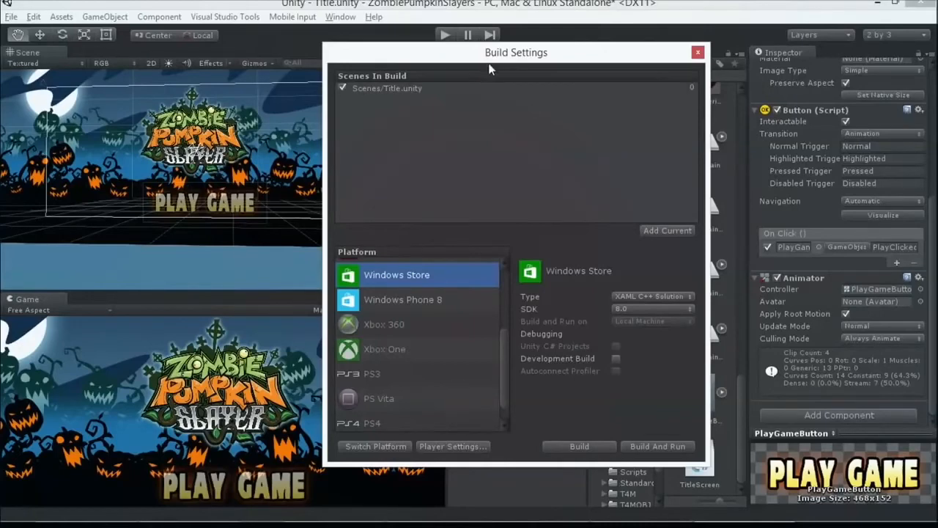
left_click_drag(516, 52, 257, 43)
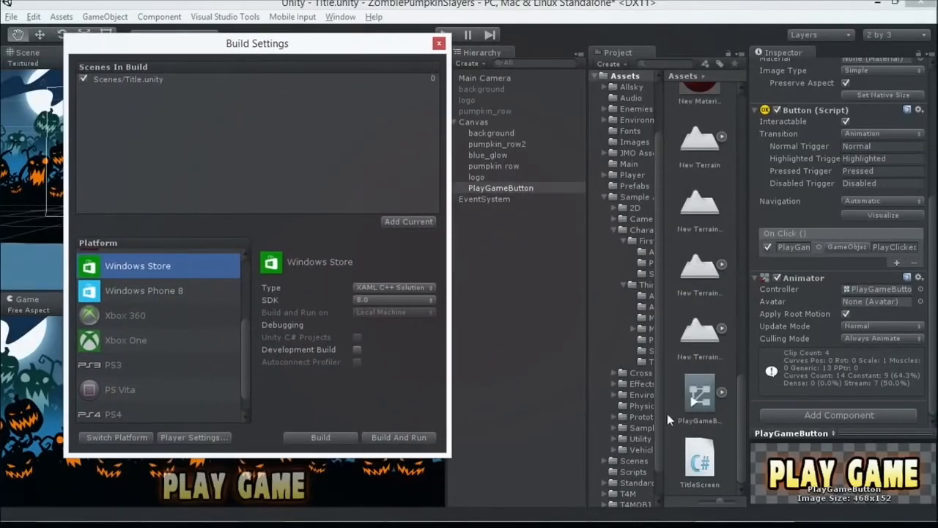
left_click(634, 460)
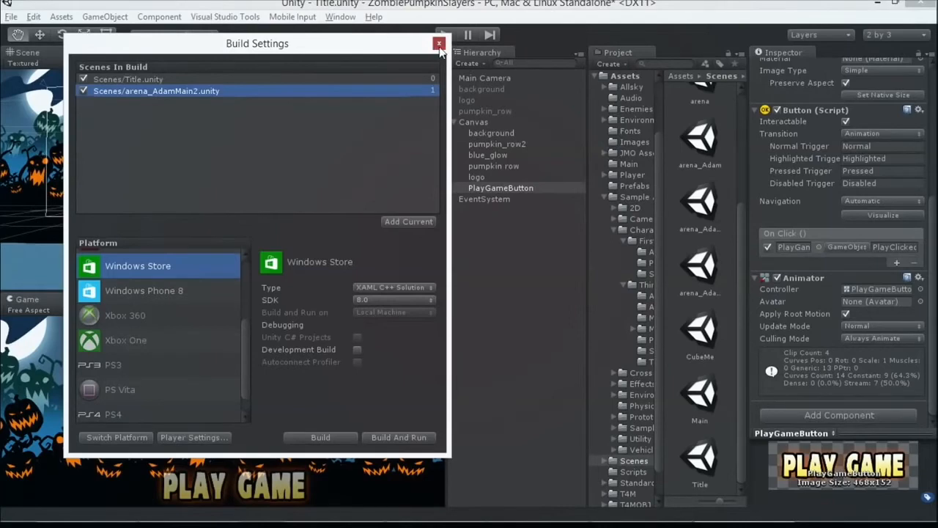
left_click(439, 43)
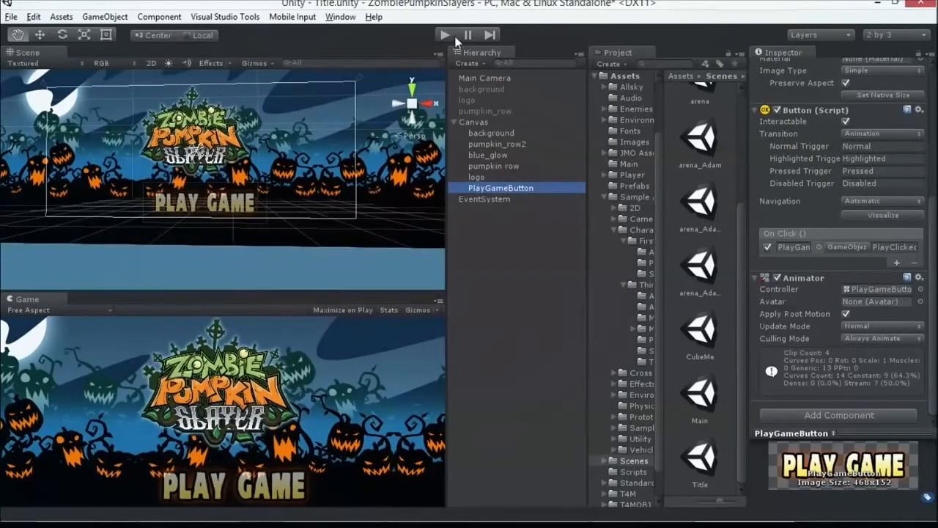
- Play and stop the Title scene, then open arena_AdamMain2, answering the unsaved-changes prompt
left_click(444, 35)
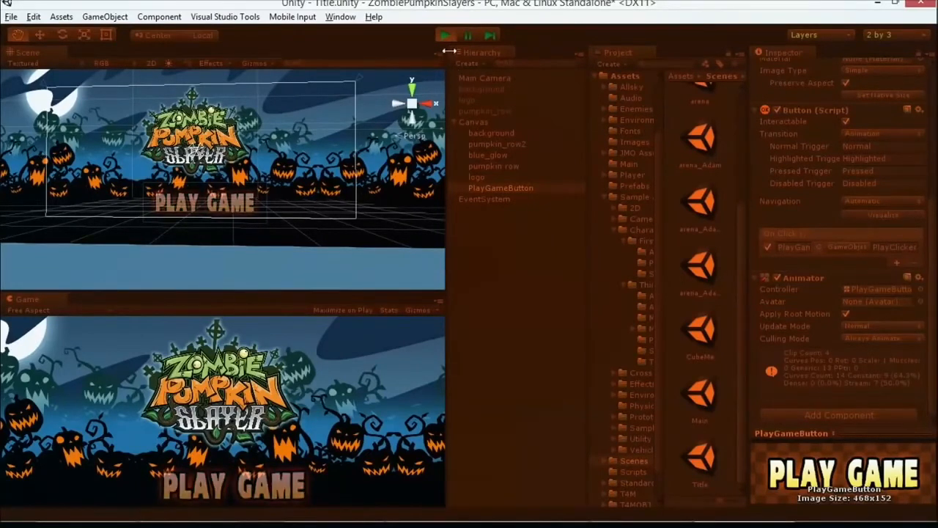
left_click(699, 264)
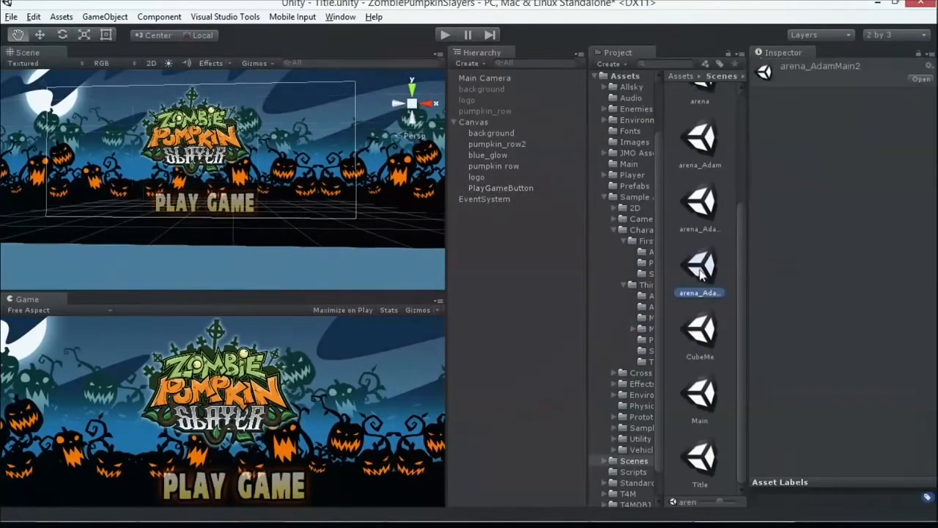
double_click(699, 263)
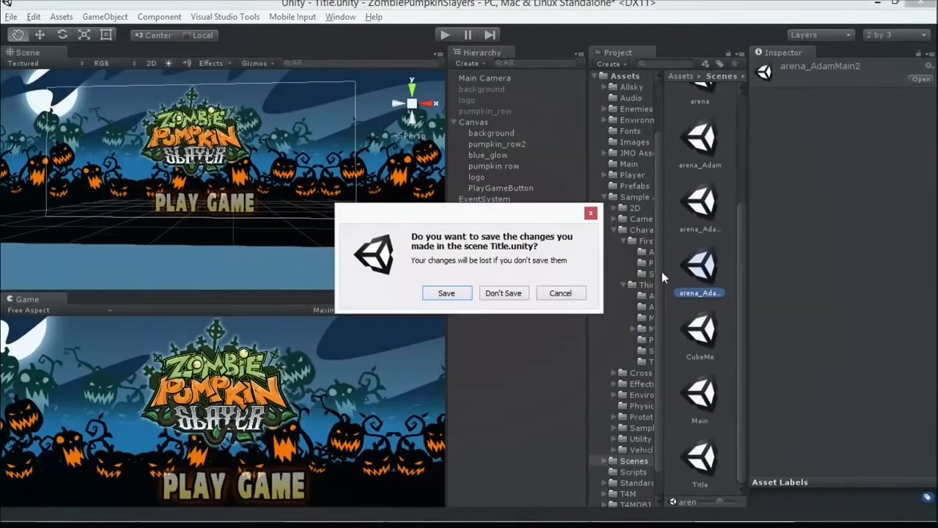
left_click(503, 293)
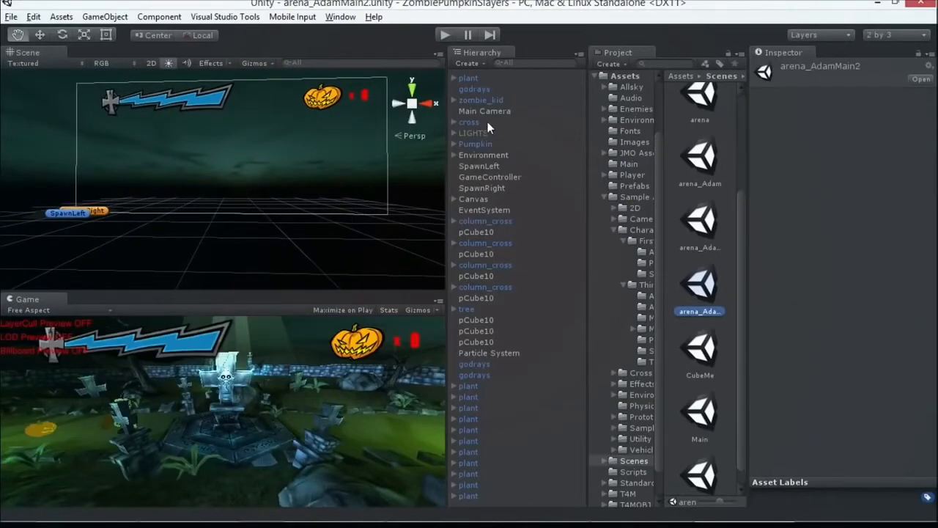
left_click(480, 100)
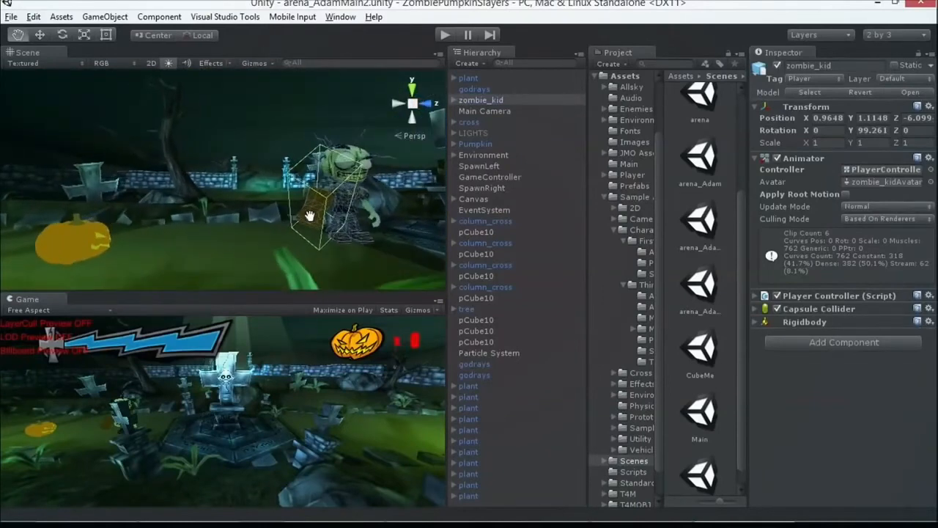
key("alt+tab")
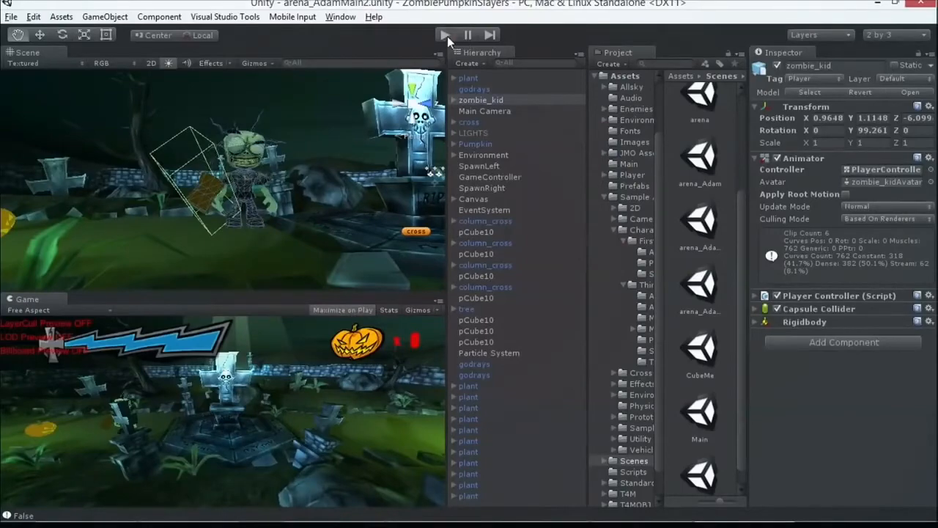
- Play the arena_AdamMain2 scene with Maximize on Play, then pause it
left_click(446, 34)
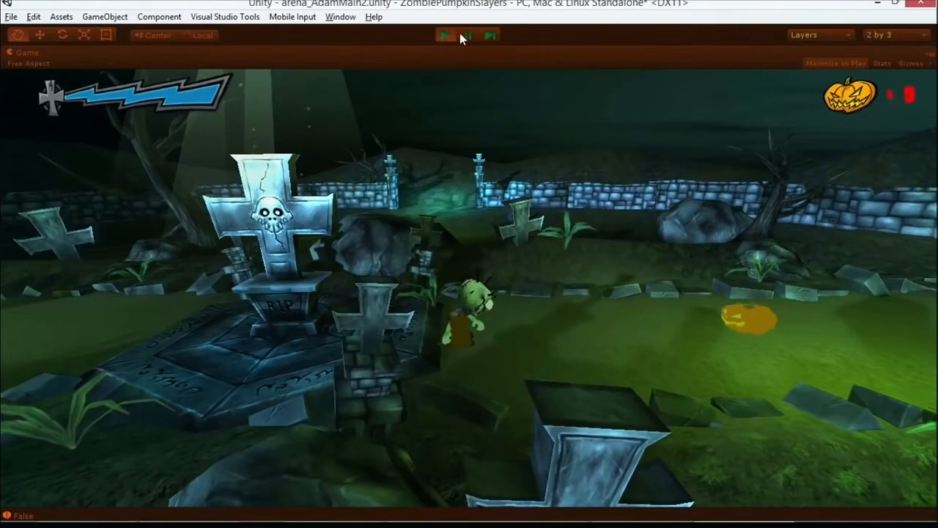
left_click(446, 35)
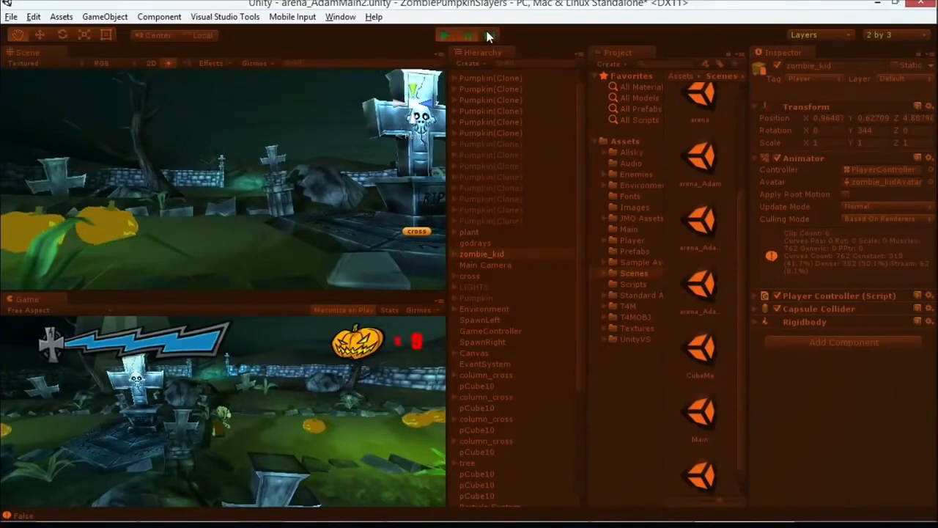
- Stop the game, switch the Scene view to Textured Wire, and zoom close to the graveyard cross
left_click(444, 34)
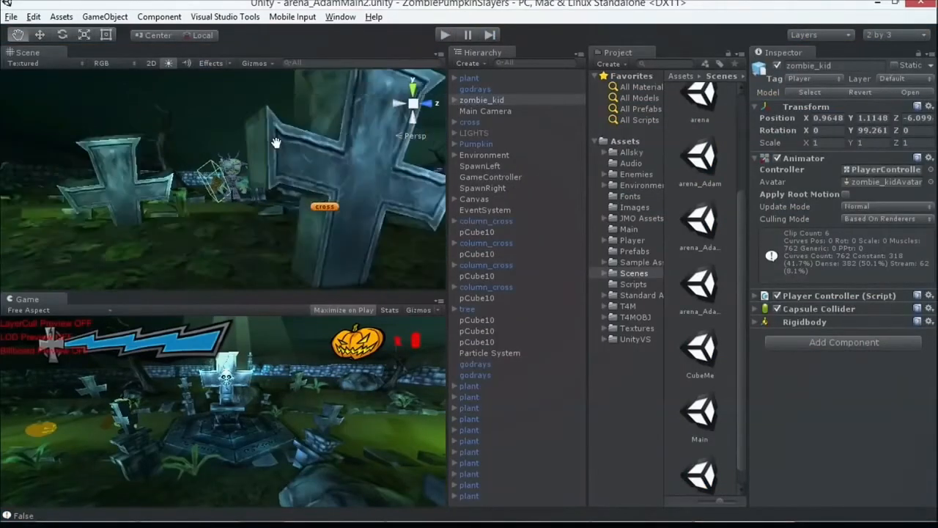
left_click_drag(277, 143, 302, 181)
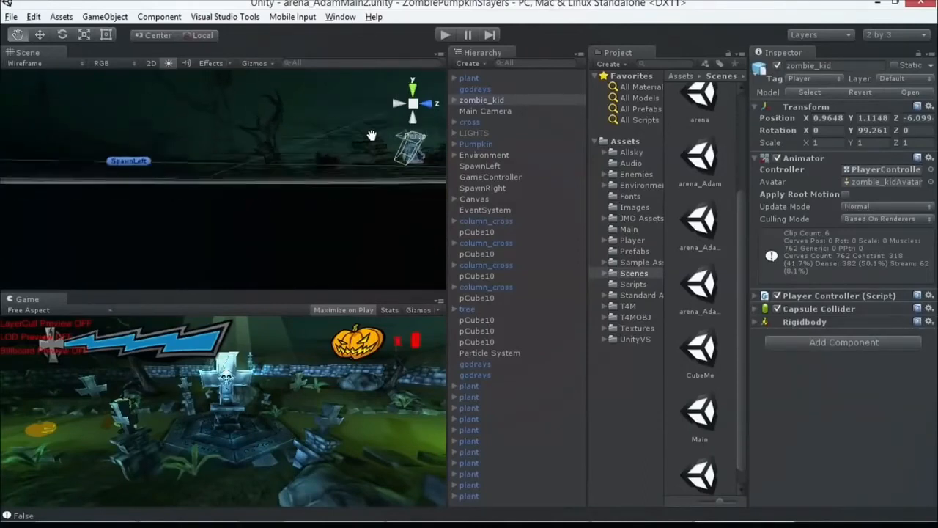
left_click(24, 63)
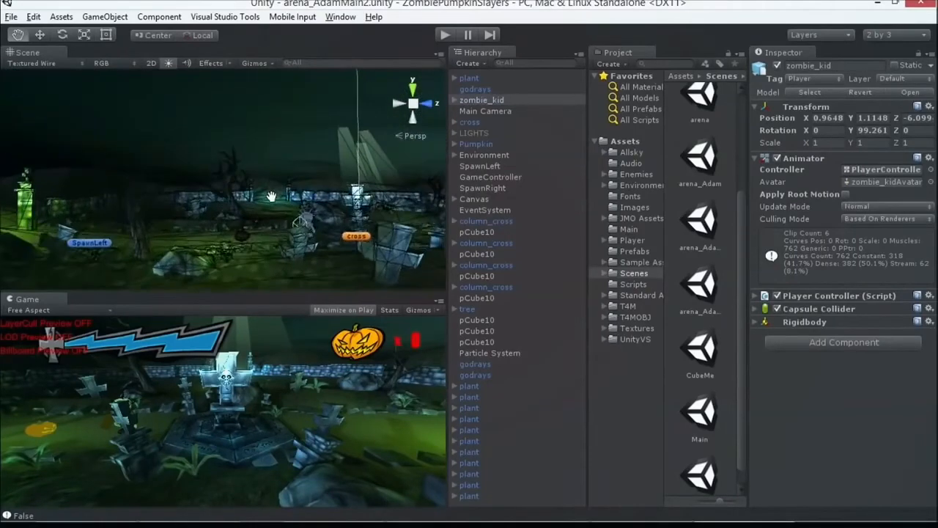
left_click_drag(271, 196, 212, 180)
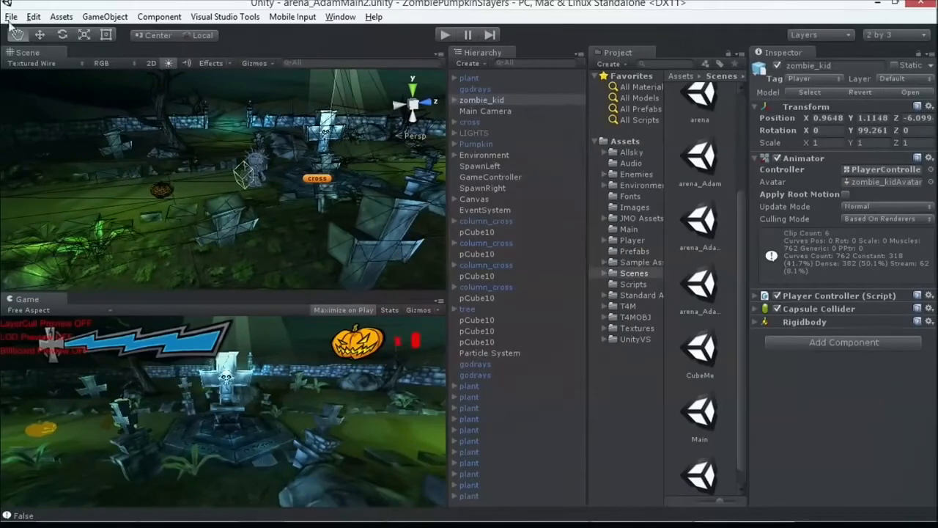
- Select pCube10, then Pumpkin, and expand and collapse its Hit Colors list
left_click(477, 297)
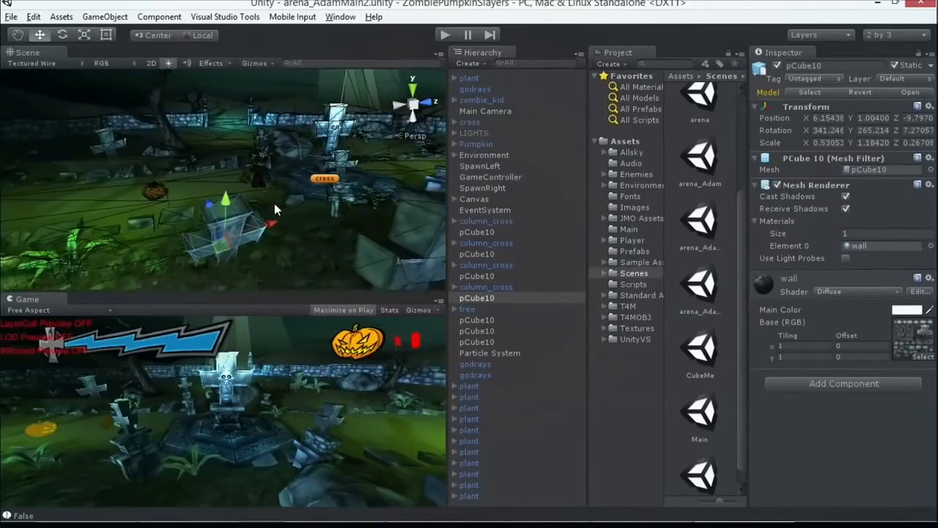
left_click(476, 144)
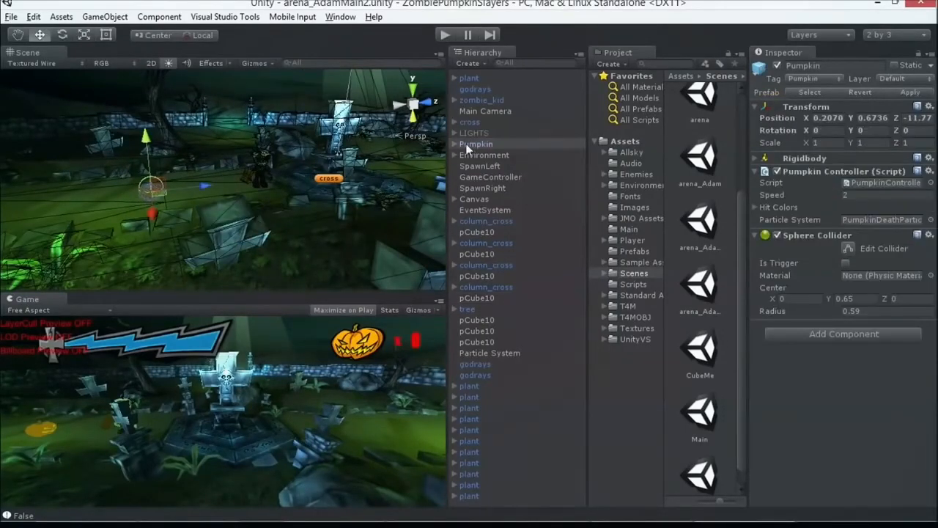
mouse_move(574, 156)
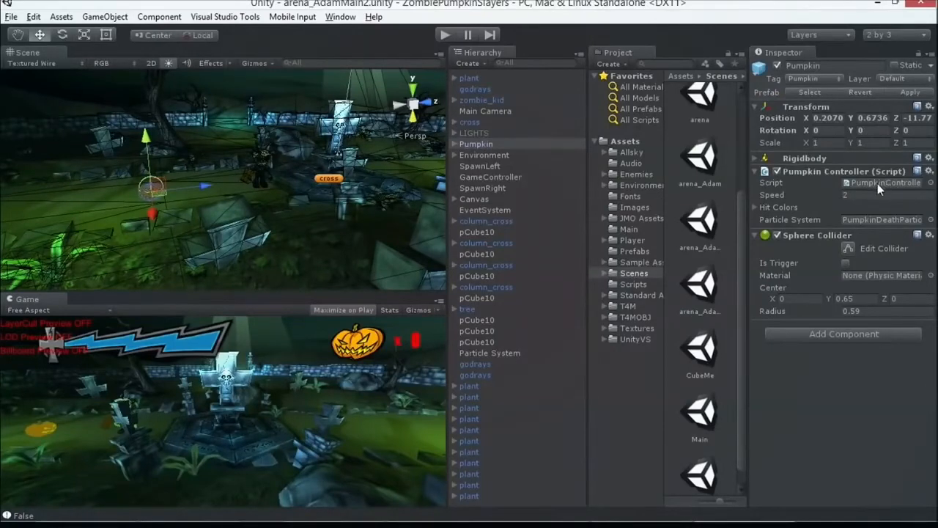
mouse_move(123, 205)
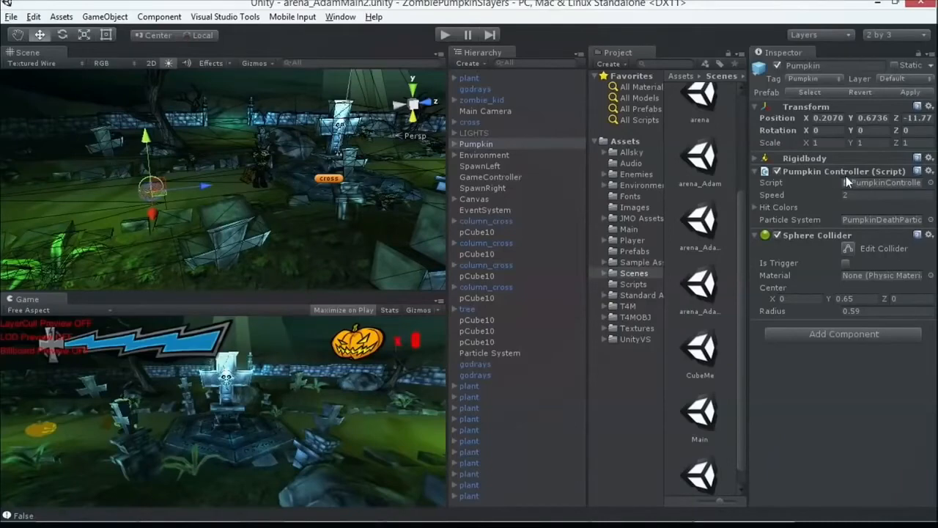
mouse_move(826, 193)
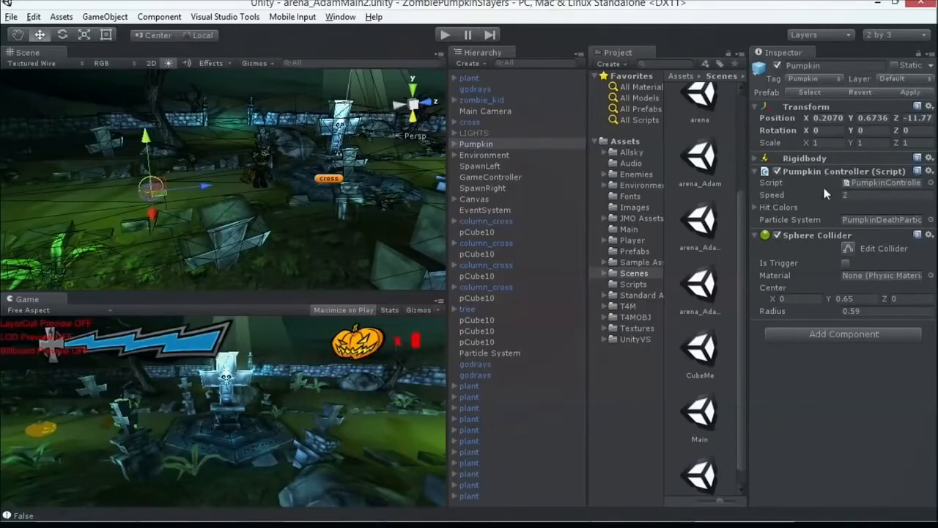
mouse_move(759, 212)
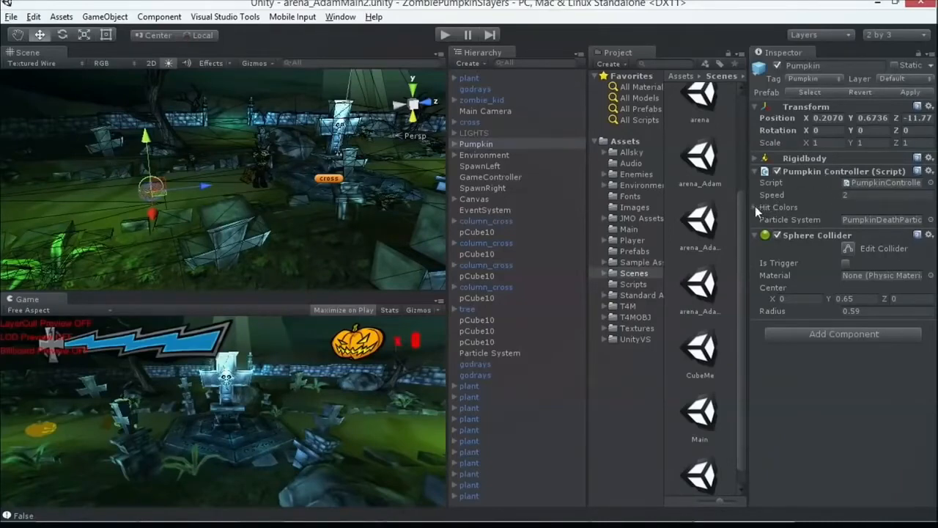
left_click(777, 206)
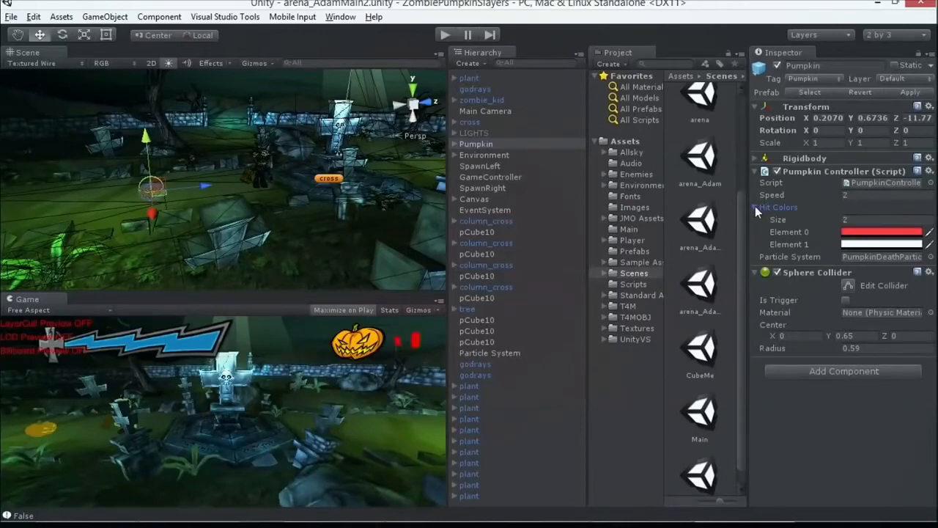
mouse_move(758, 212)
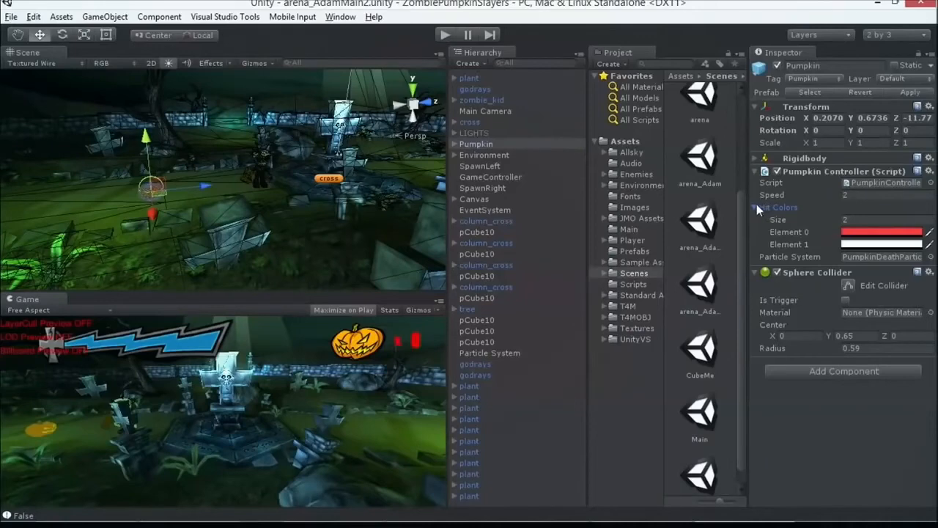
left_click(759, 207)
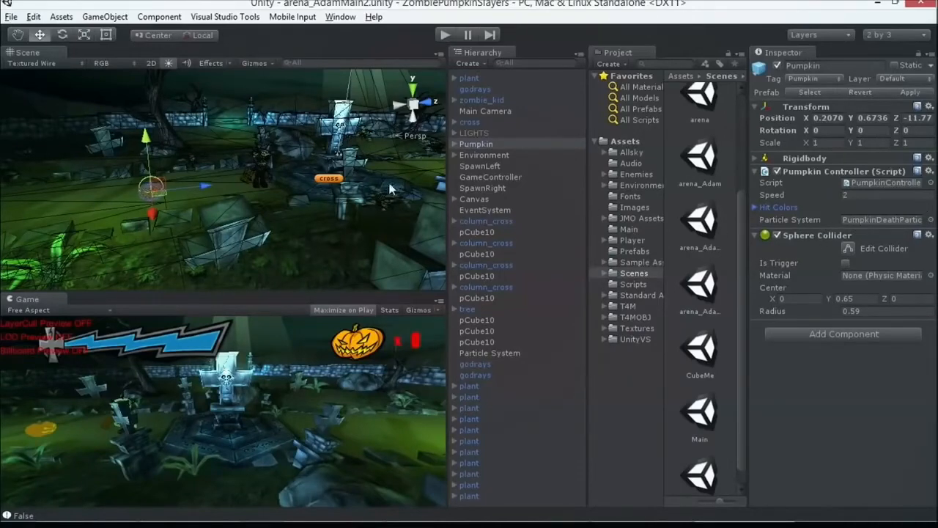
mouse_move(187, 26)
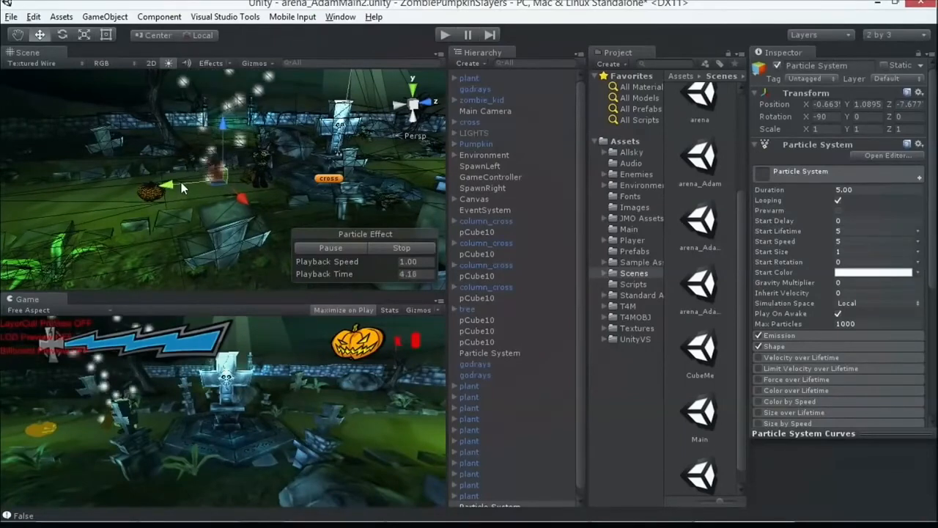
- Reselect the Pumpkin object in the Hierarchy to inspect it again
left_click(475, 144)
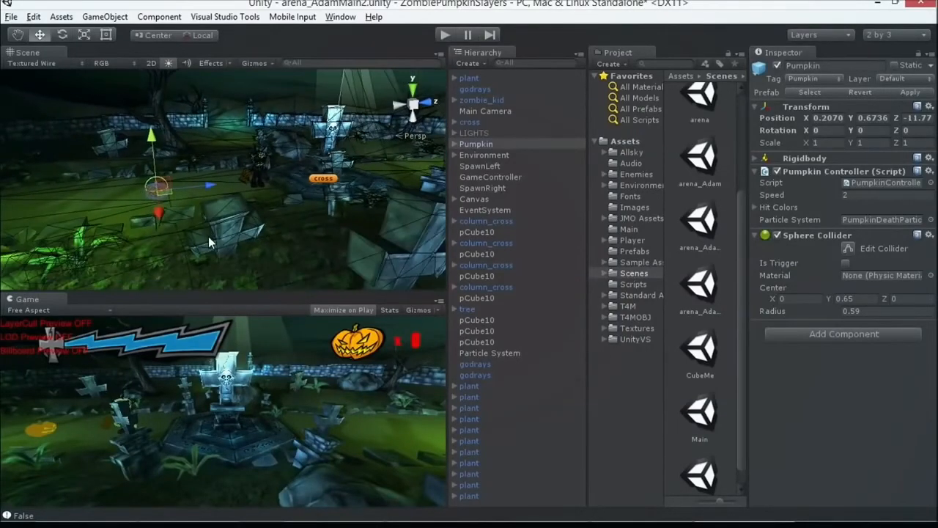
mouse_move(183, 224)
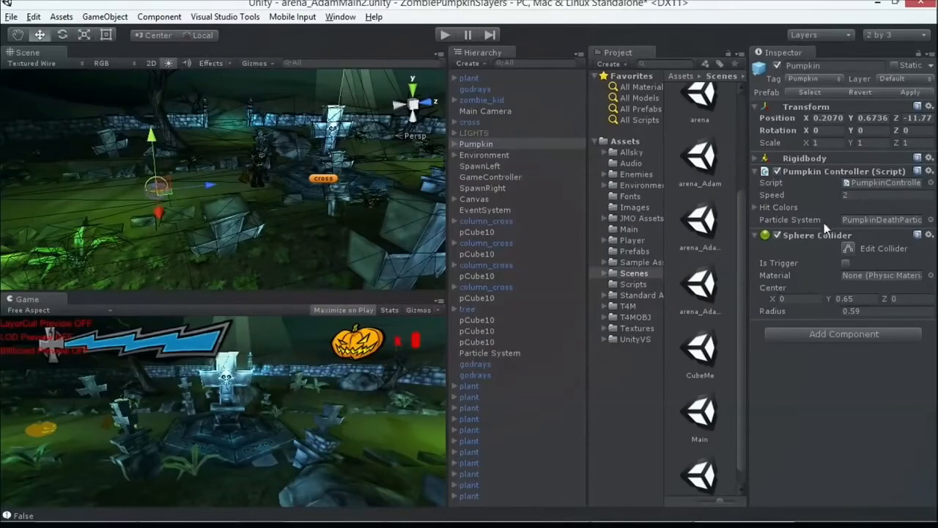
mouse_move(861, 226)
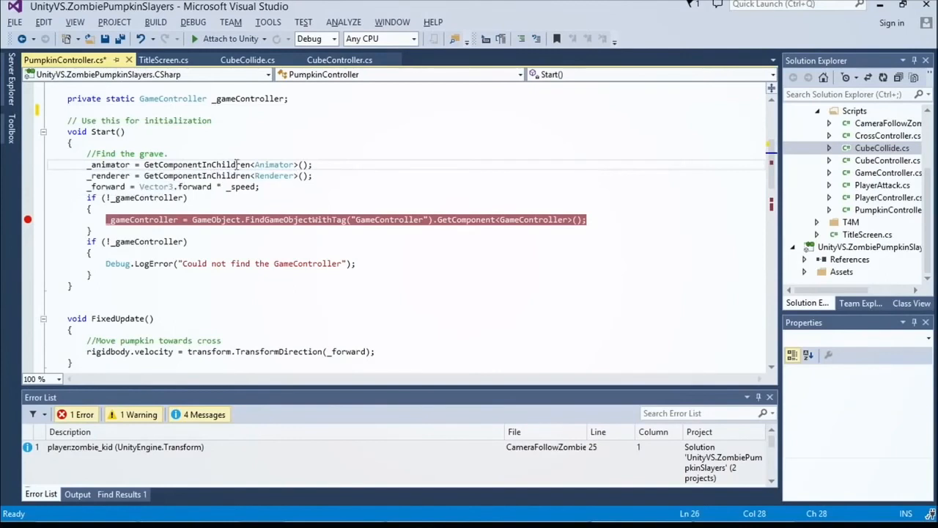
- Highlight the Start() lines that look up components and compute the forward speed vector
triple_click(198, 164)
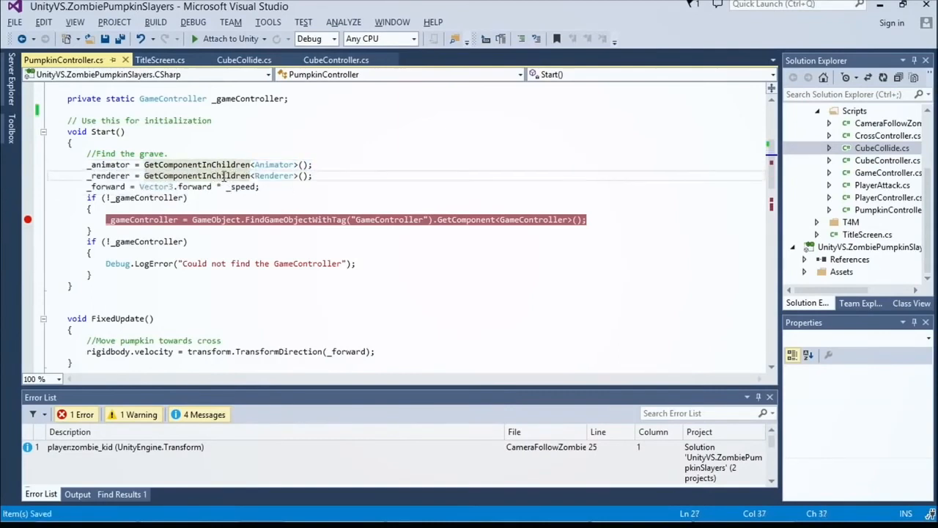
triple_click(198, 175)
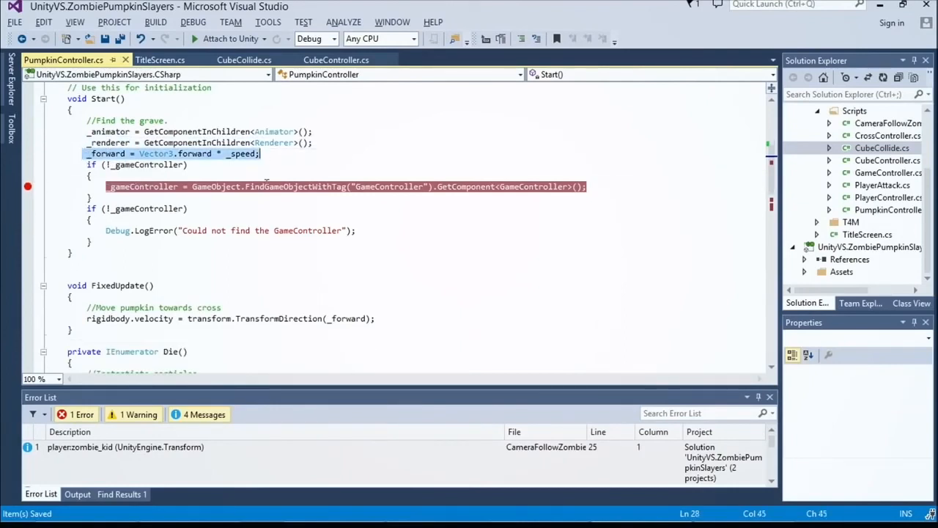
mouse_move(179, 163)
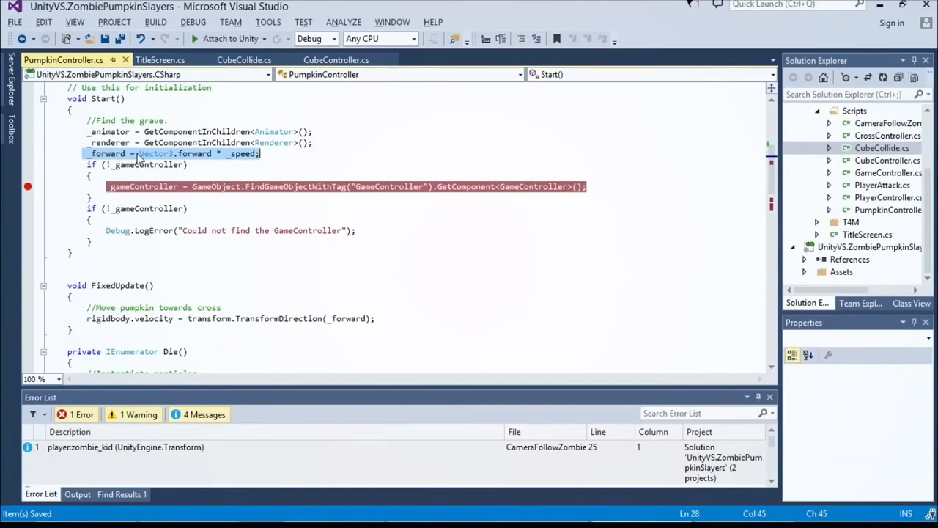
mouse_move(189, 158)
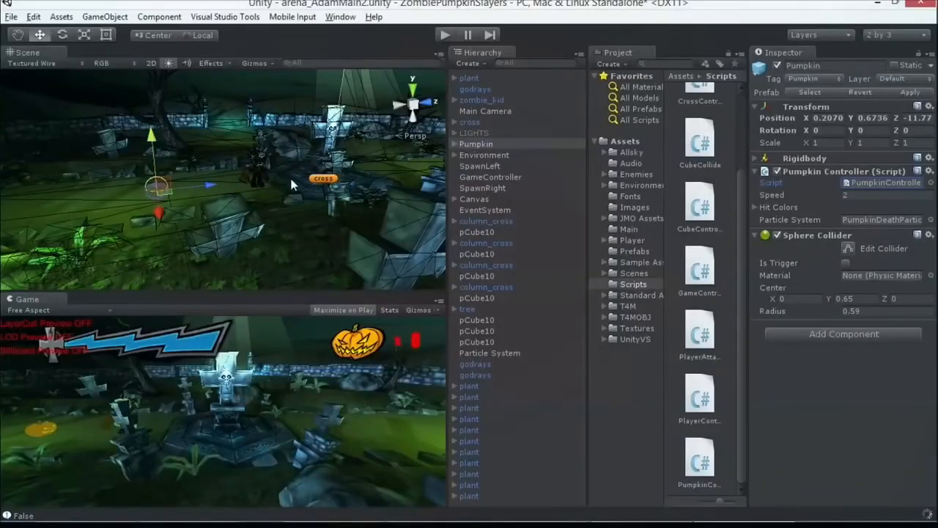
- Select GameController in the Hierarchy to inspect its pumpkin, wave counts and spawn points
left_click(490, 177)
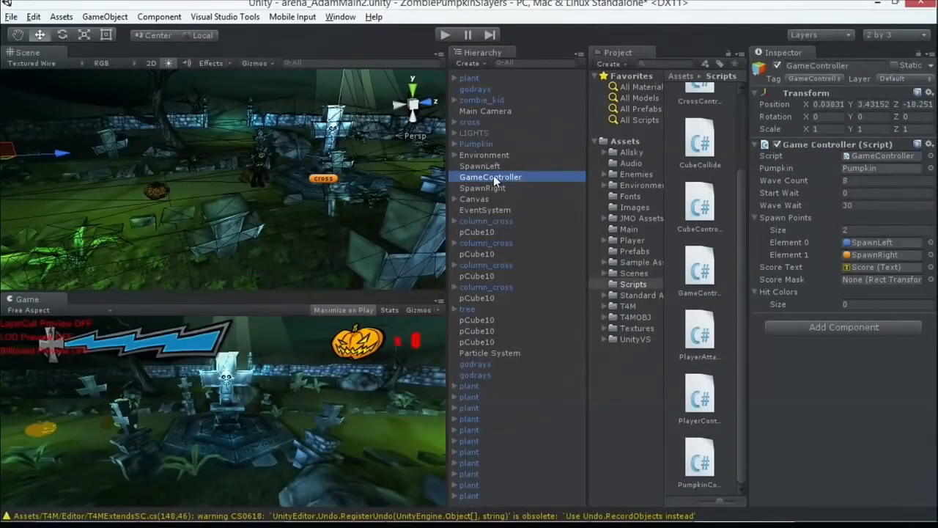
mouse_move(531, 179)
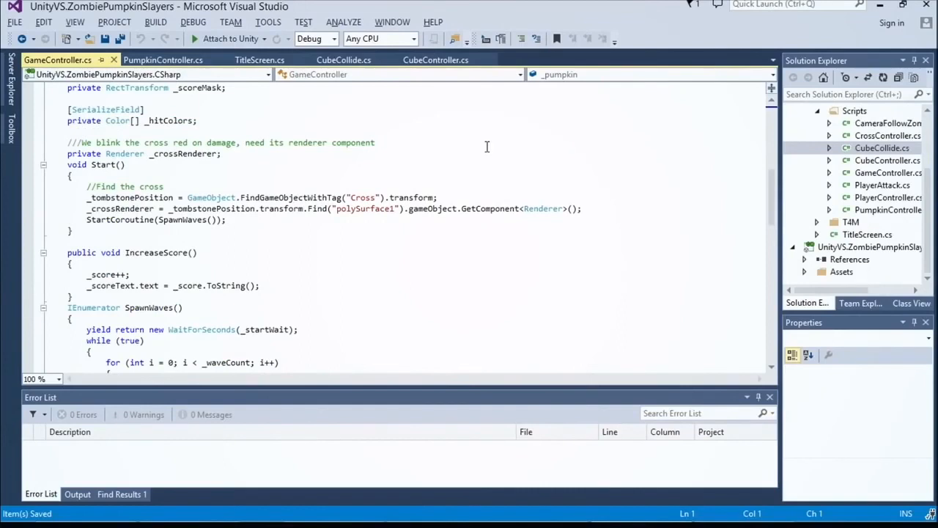
- Scroll GameController.cs past IncreaseScore() down to the SpawnWaves() coroutine
scroll("down", 3)
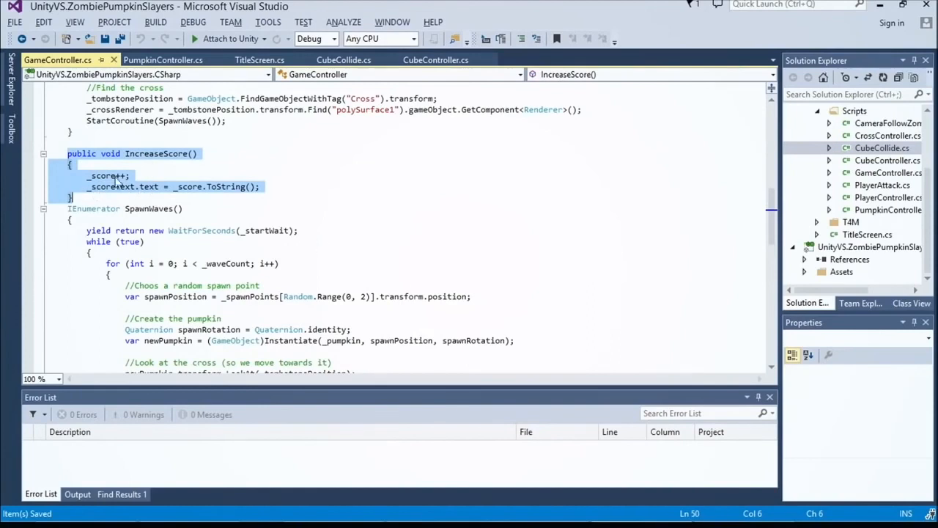
scroll("down", 3)
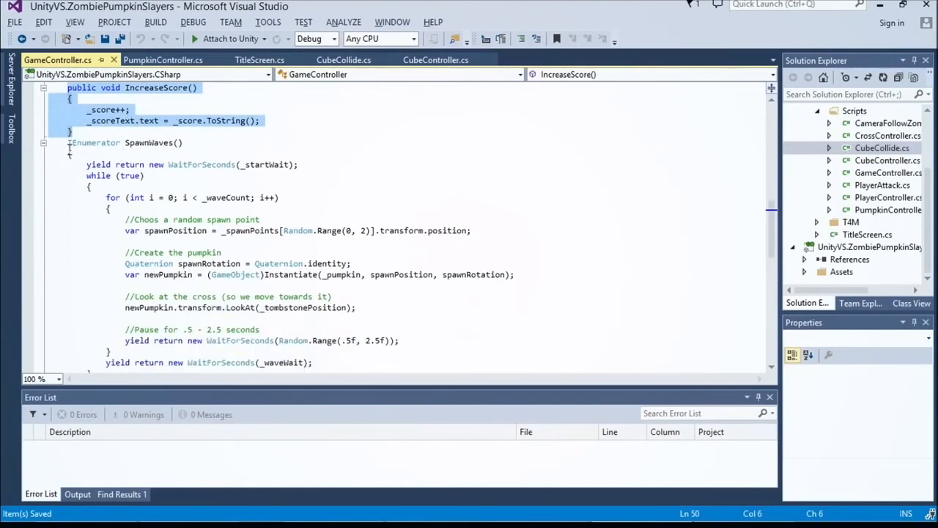